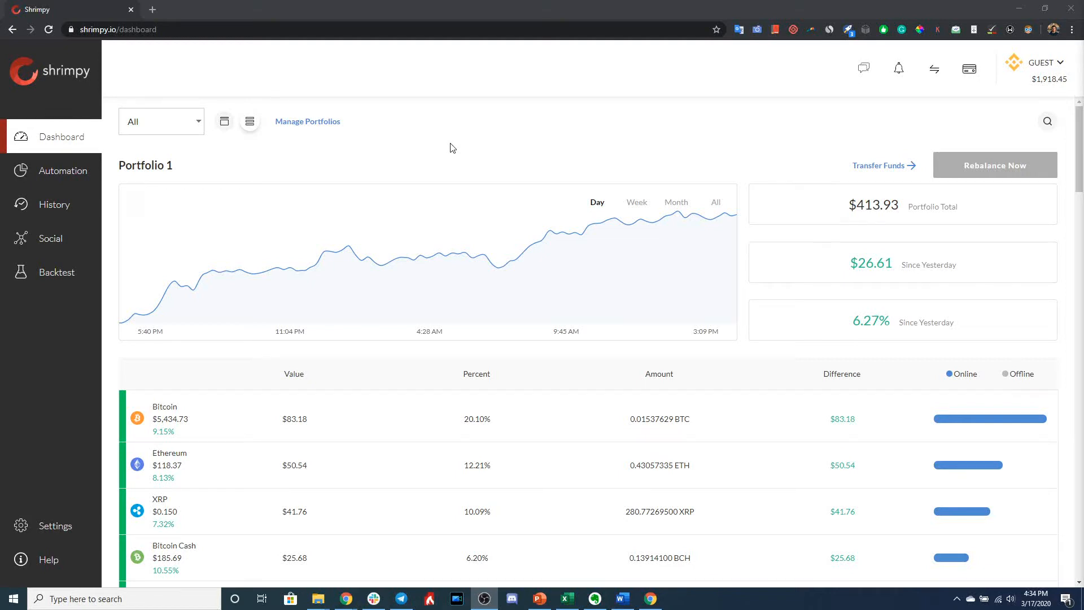
{"action": "mouse_move", "coordinate": [425, 157]}
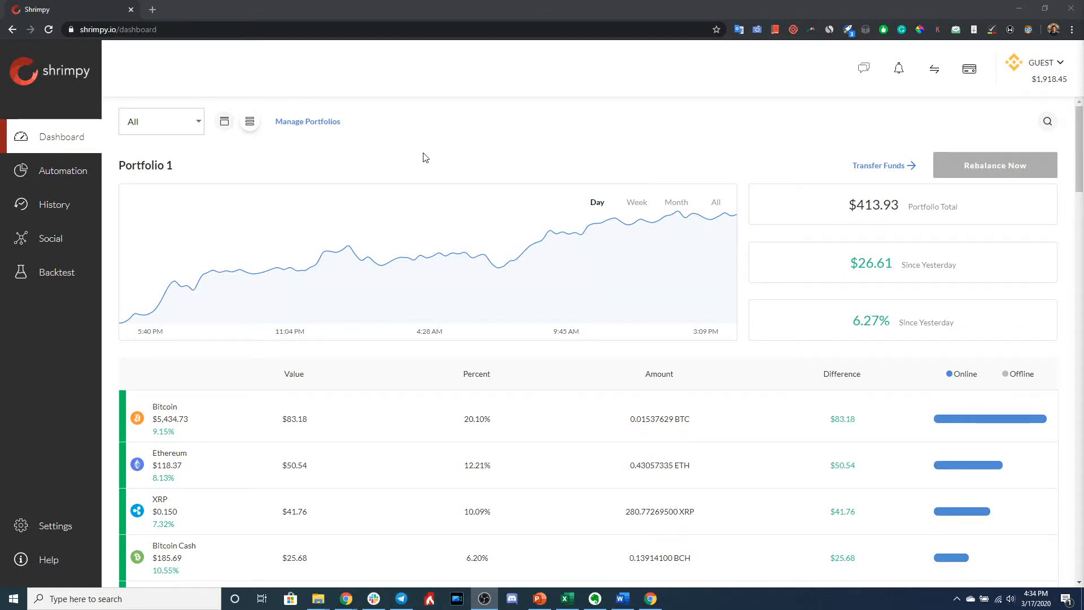
{"action": "mouse_move", "coordinate": [400, 162]}
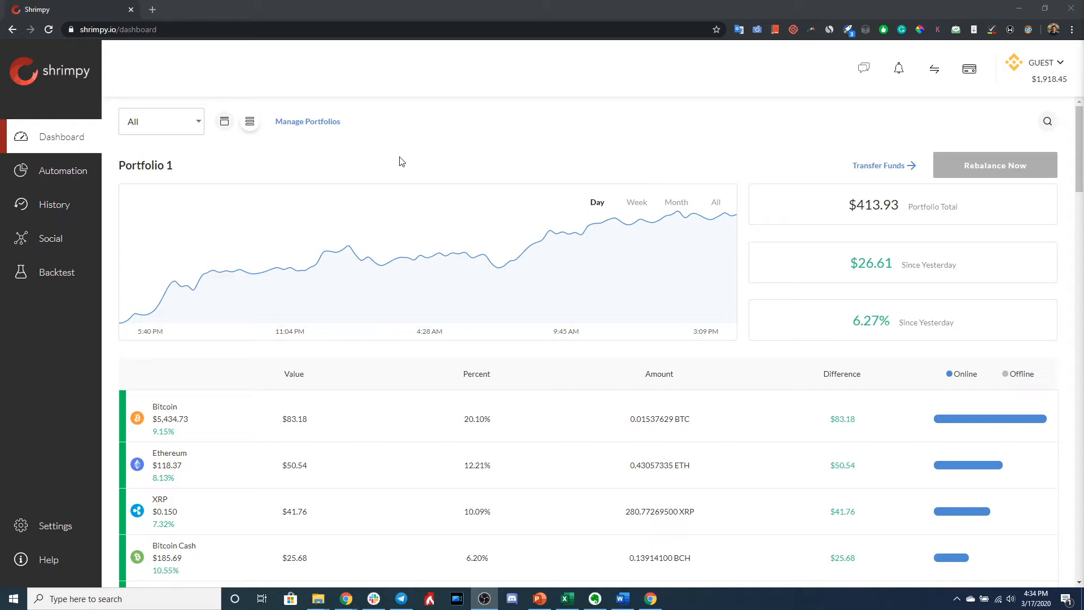
{"action": "mouse_move", "coordinate": [385, 169]}
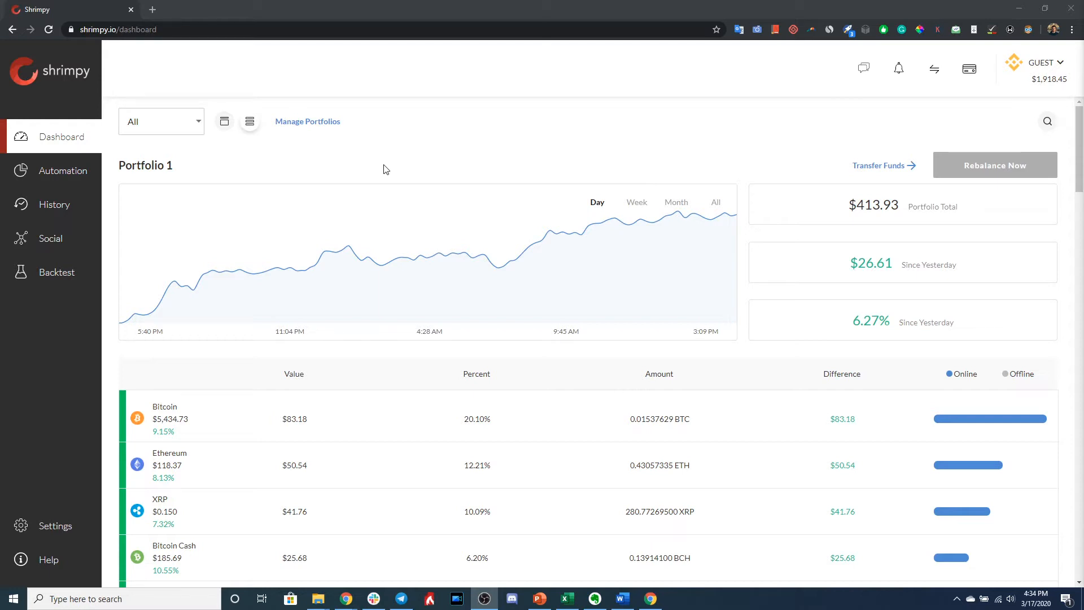
Go to Automation and expand the SQR Index No OPT strategy's additional settings, including dollar cost averaging
{"action": "scroll", "scroll_direction": "down", "scroll_amount": 3}
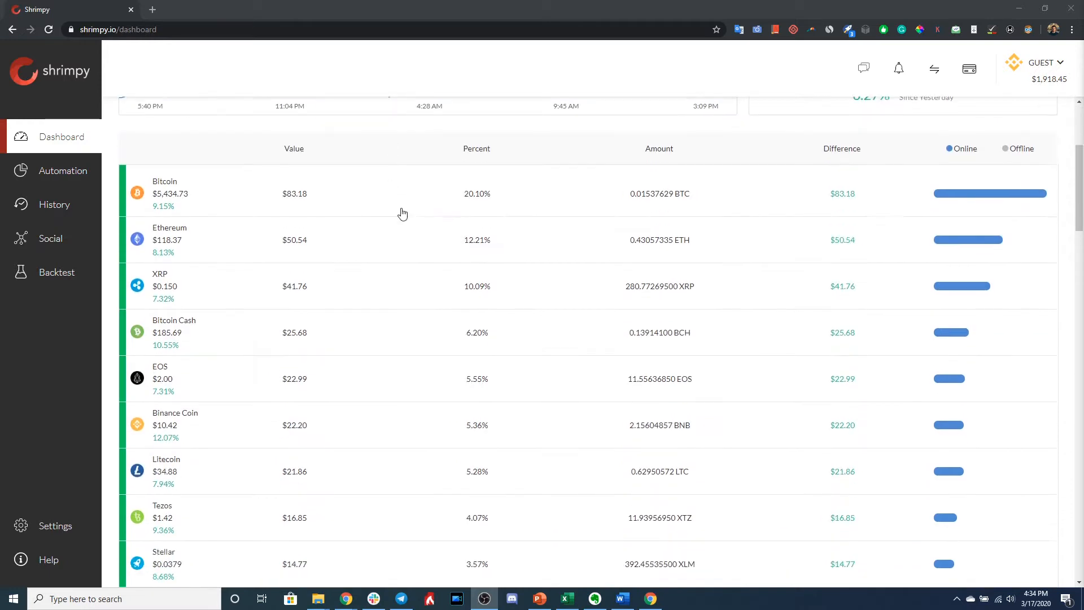
{"action": "scroll", "scroll_direction": "down", "scroll_amount": 3}
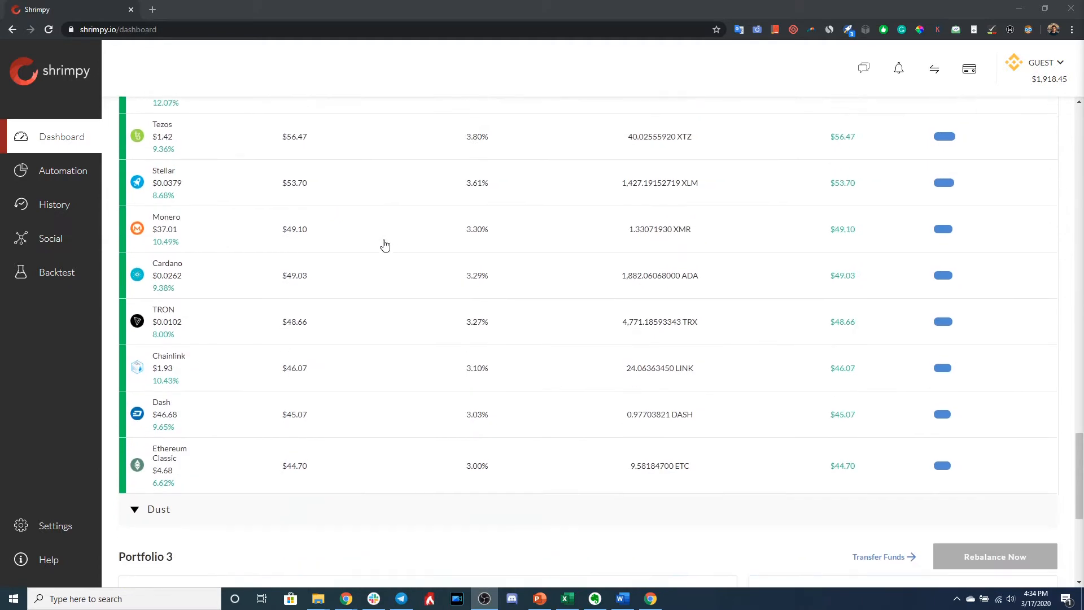
{"action": "scroll", "scroll_direction": "down", "scroll_amount": 3}
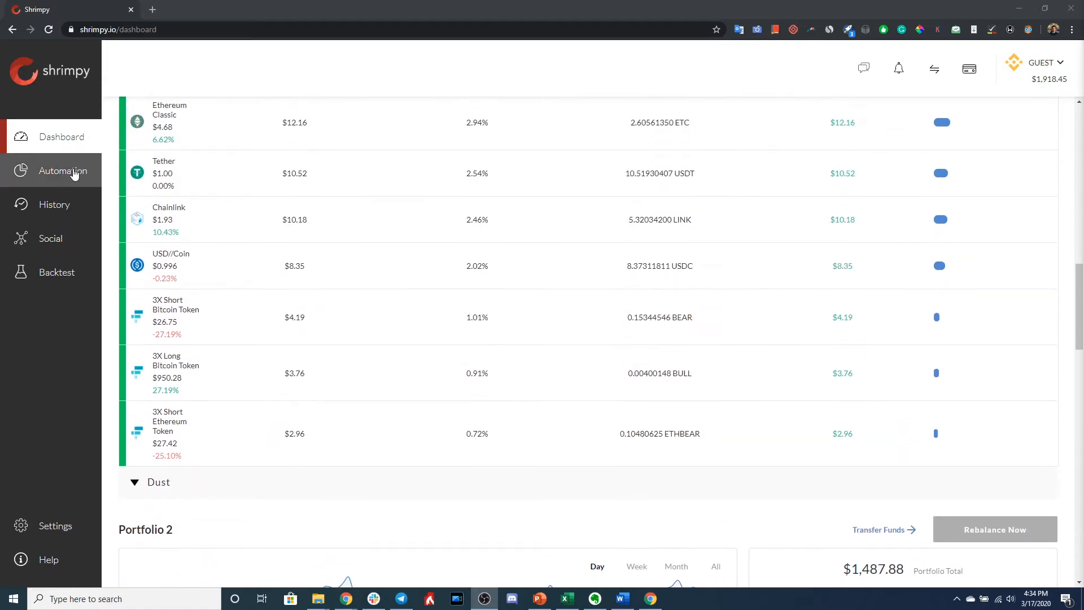
{"action": "left_click", "coordinate": [62, 170]}
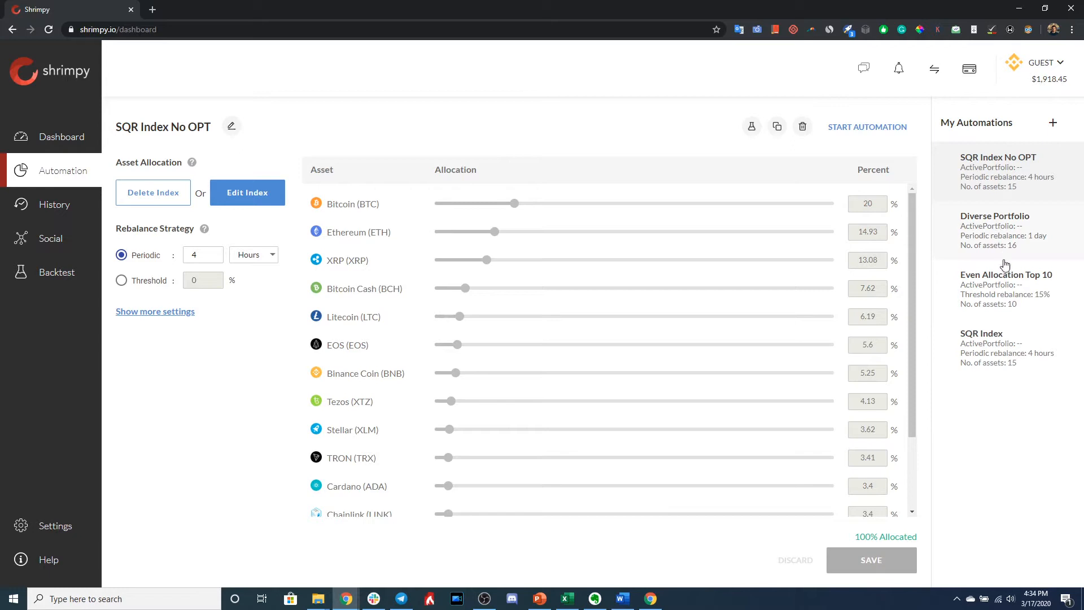
{"action": "mouse_move", "coordinate": [999, 305]}
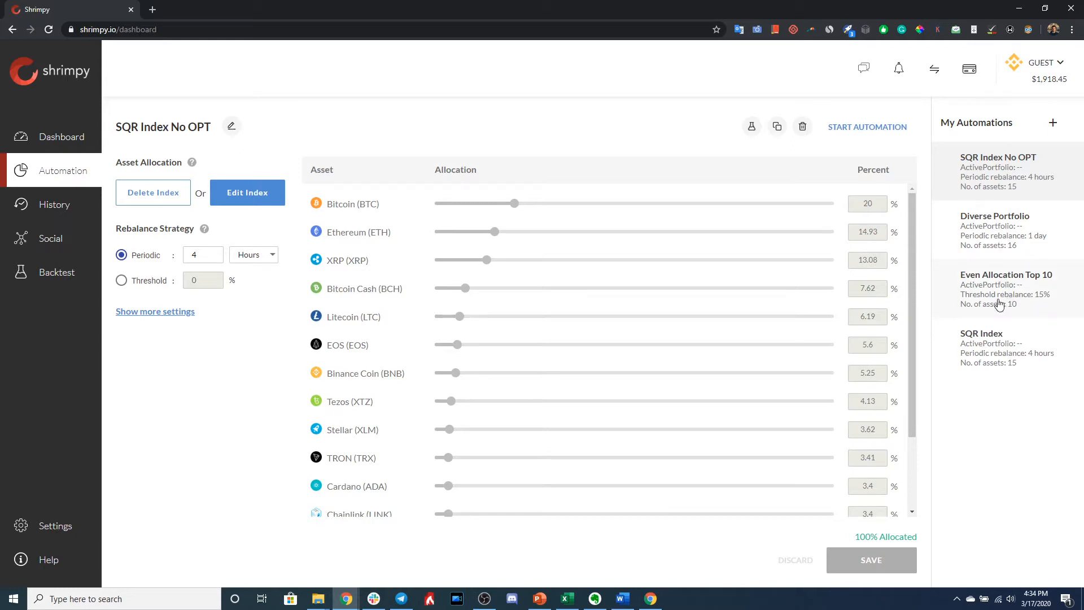
{"action": "mouse_move", "coordinate": [803, 160]}
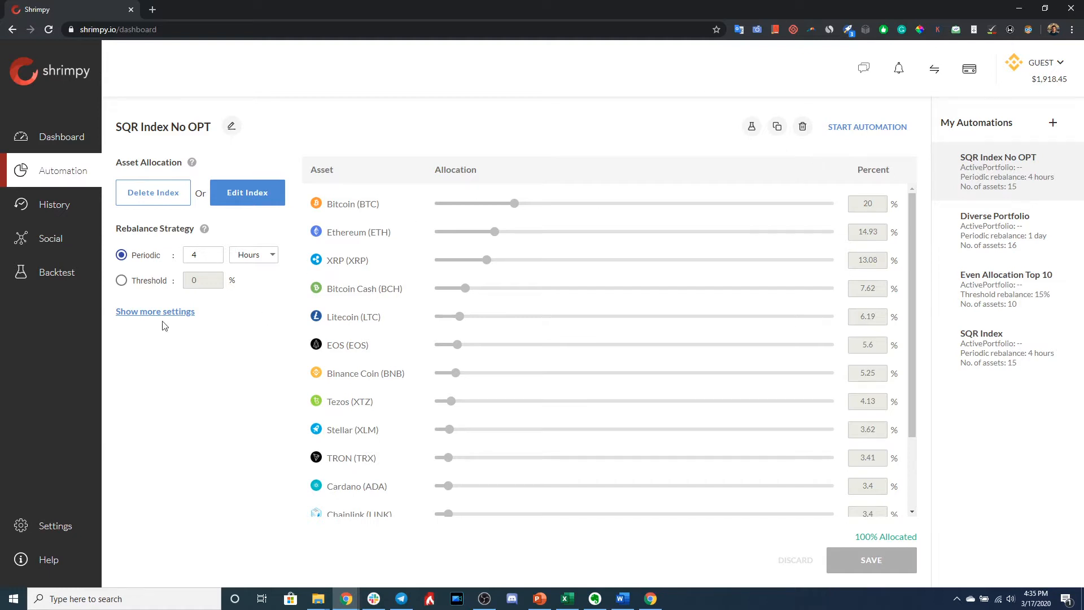
{"action": "left_click", "coordinate": [155, 311]}
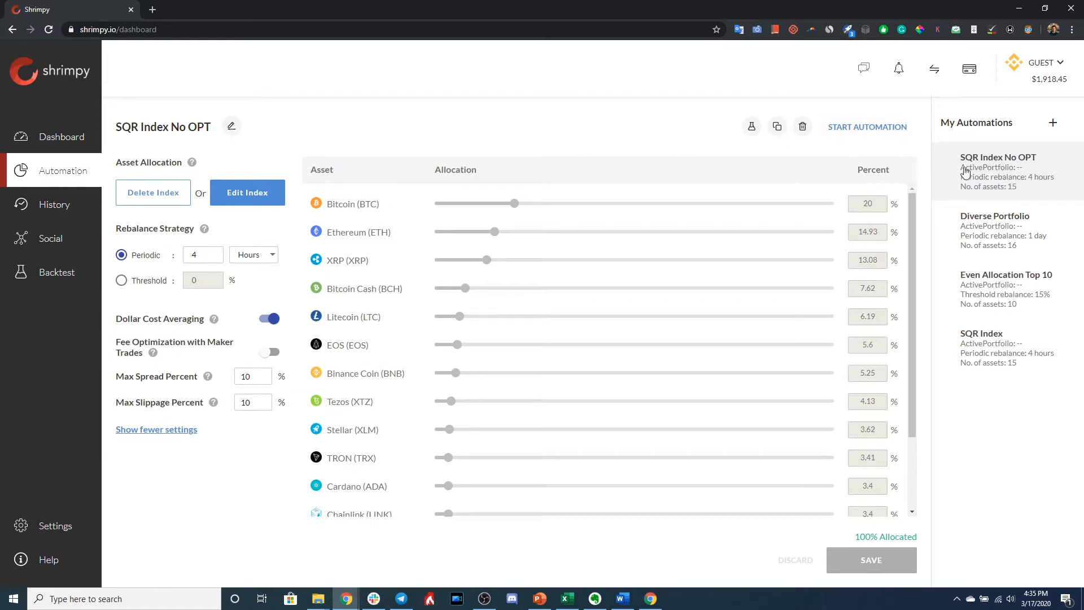
{"action": "mouse_move", "coordinate": [241, 227]}
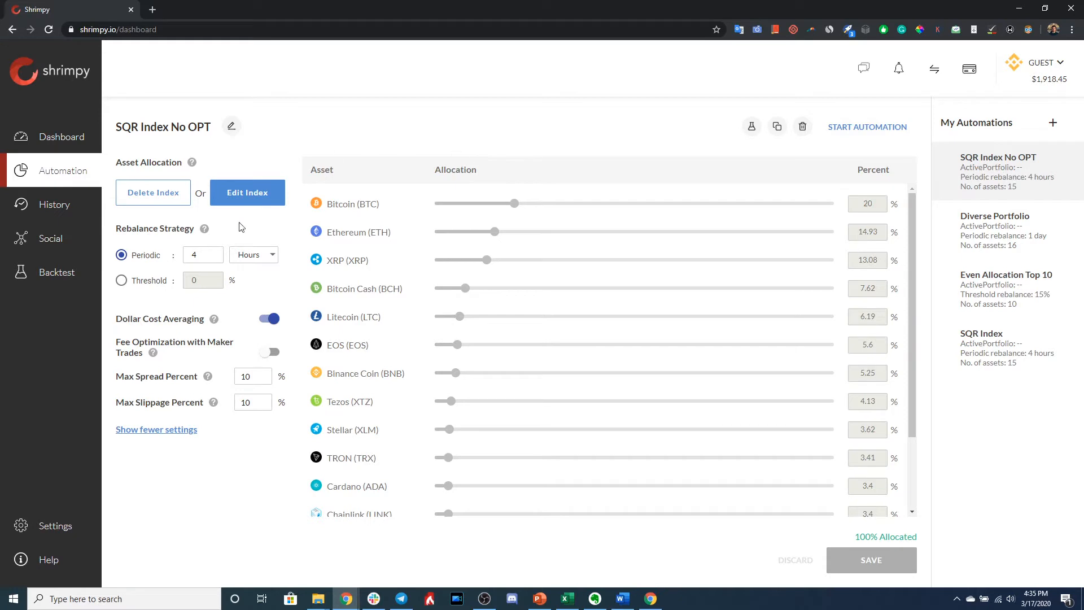
{"action": "mouse_move", "coordinate": [863, 143]}
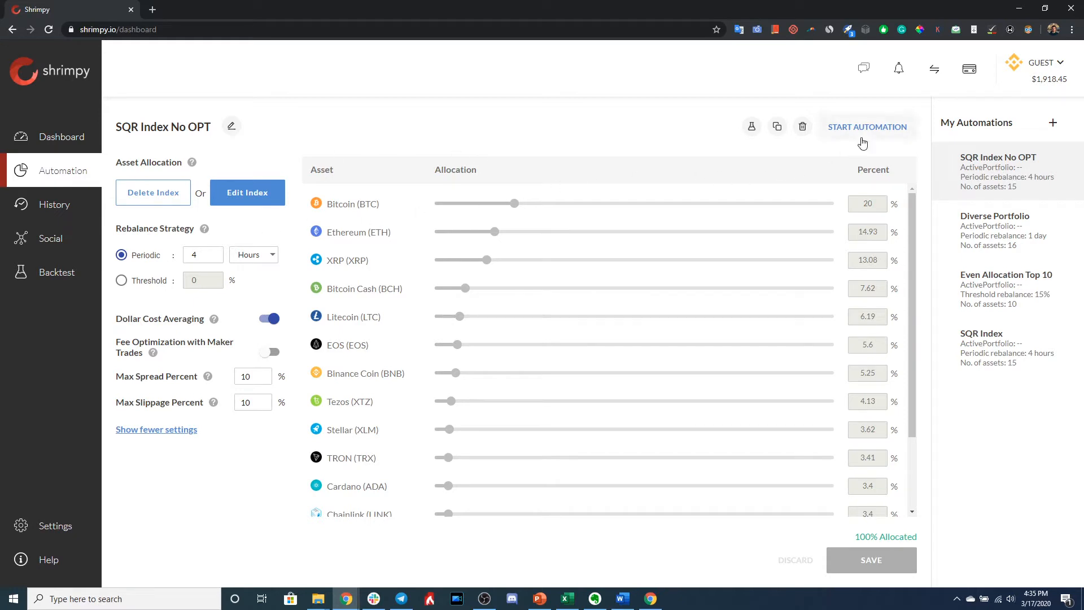
Start the SQR Index No OPT automation with Portfolio 1 selected
{"action": "left_click", "coordinate": [866, 126]}
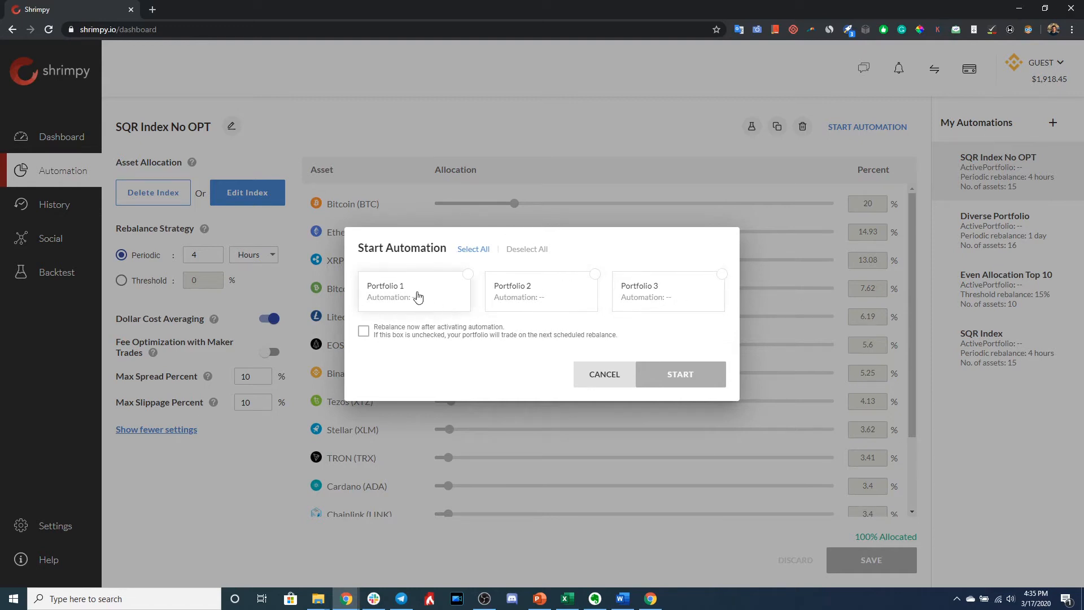
{"action": "left_click", "coordinate": [413, 290]}
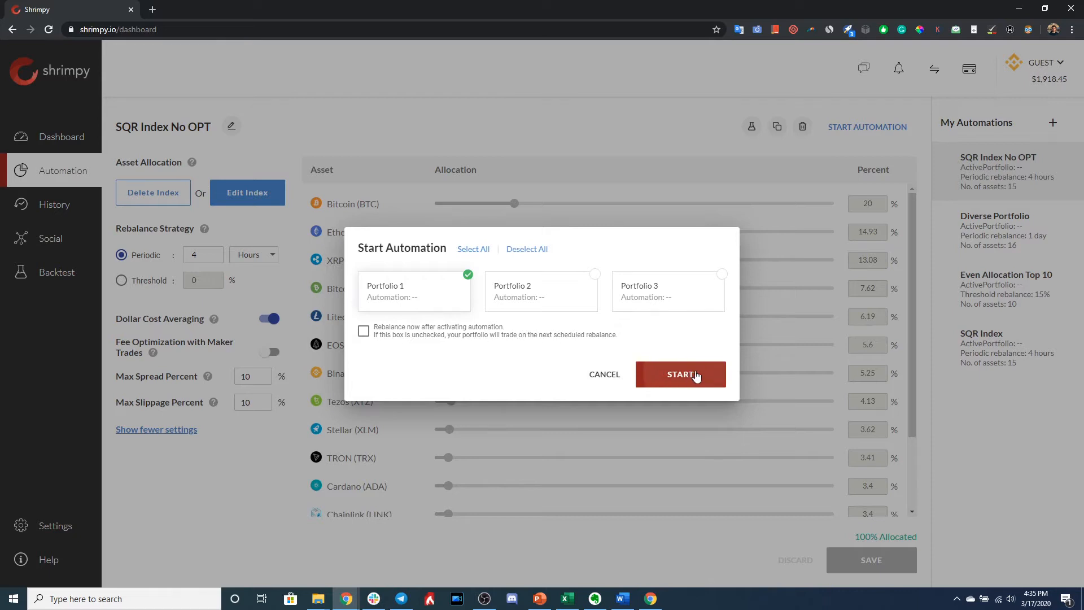
{"action": "left_click", "coordinate": [678, 374]}
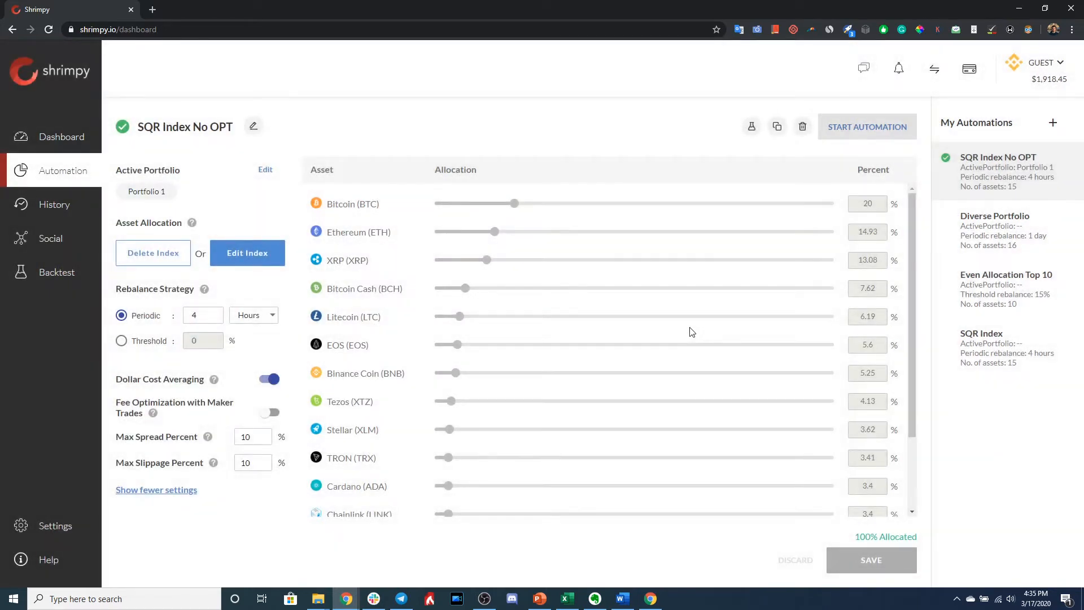
{"action": "mouse_move", "coordinate": [645, 321]}
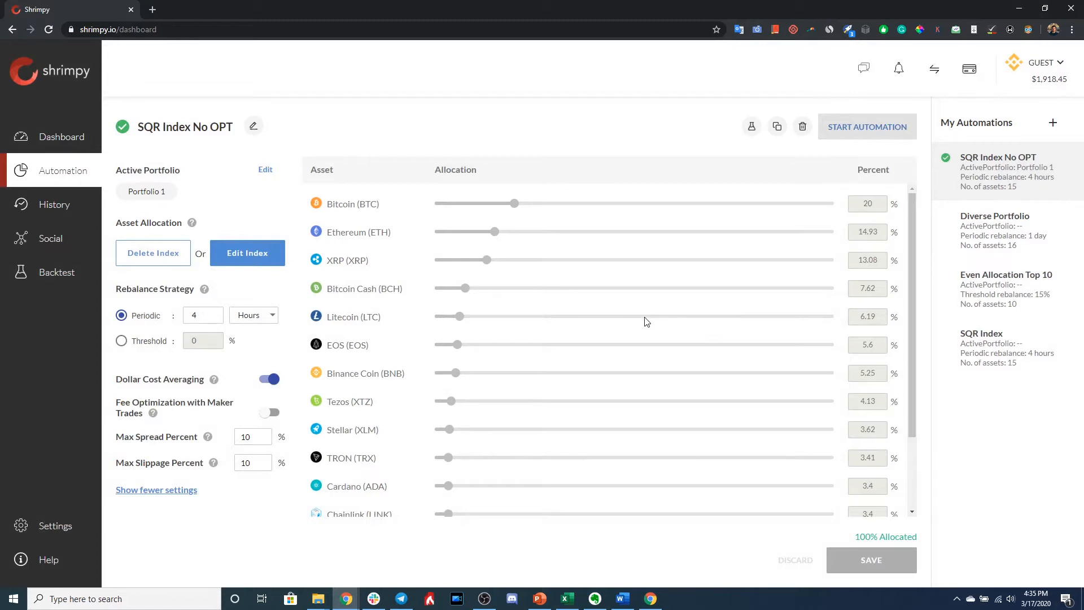
{"action": "mouse_move", "coordinate": [733, 138]}
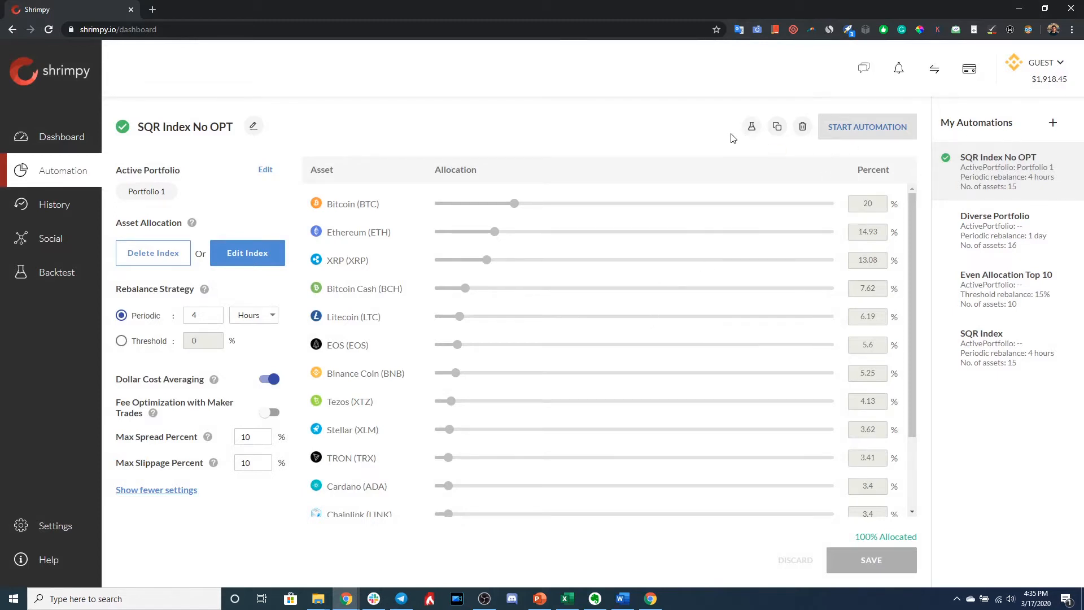
Create a new Unnamed Portfolio automation, fill it from balances, then discard those assets
{"action": "left_click", "coordinate": [1053, 122]}
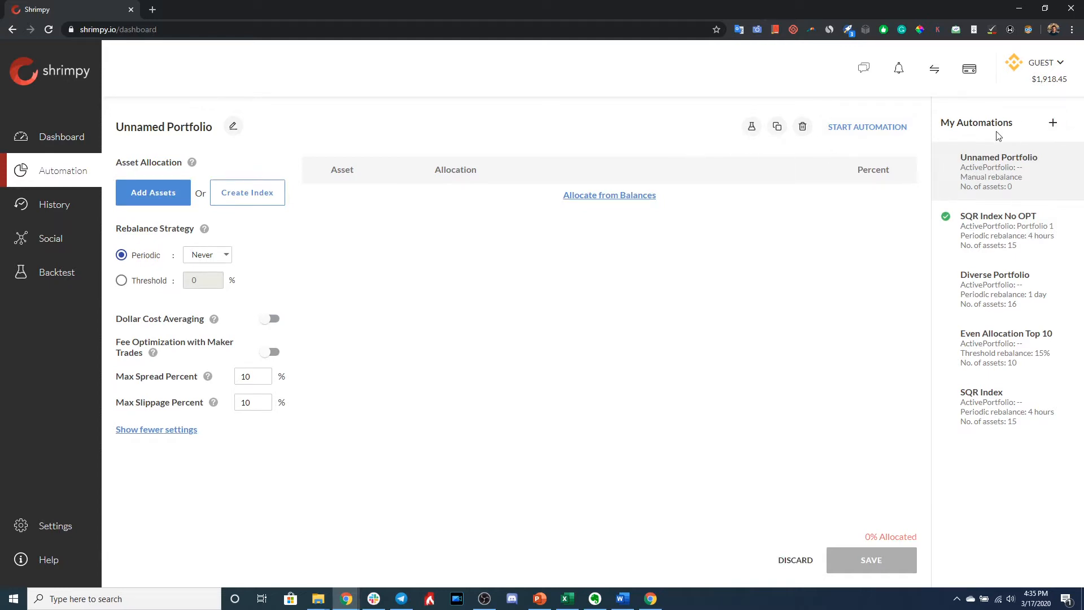
{"action": "mouse_move", "coordinate": [467, 332]}
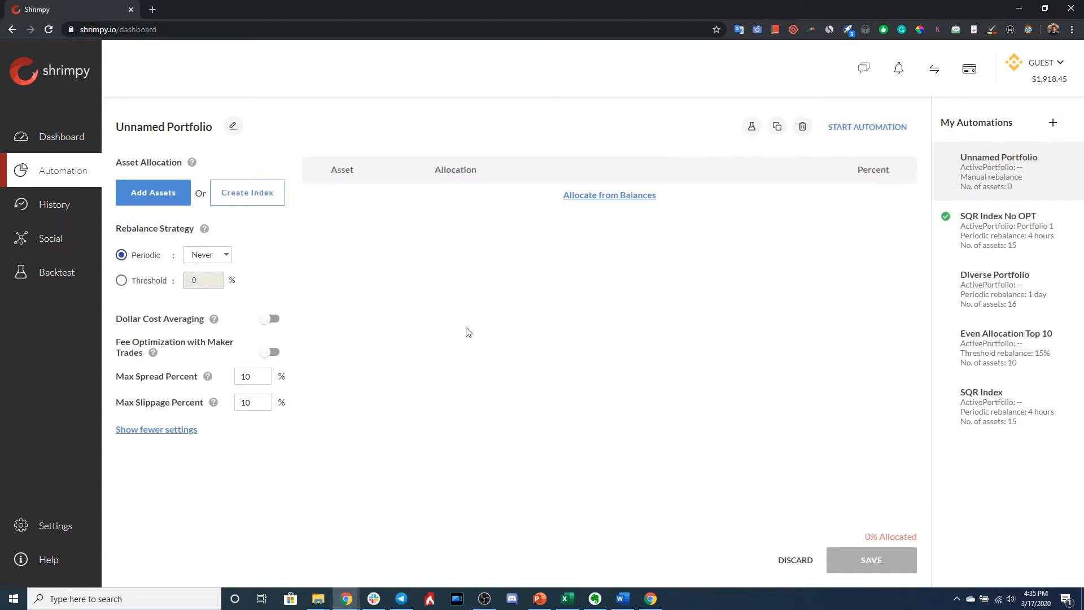
{"action": "mouse_move", "coordinate": [490, 255]}
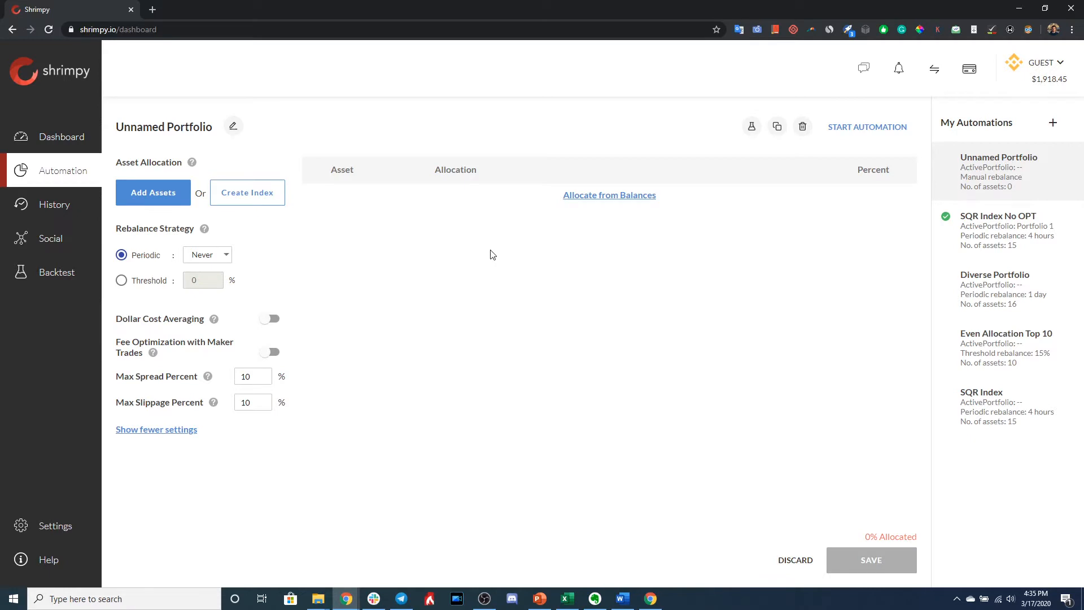
{"action": "mouse_move", "coordinate": [609, 194]}
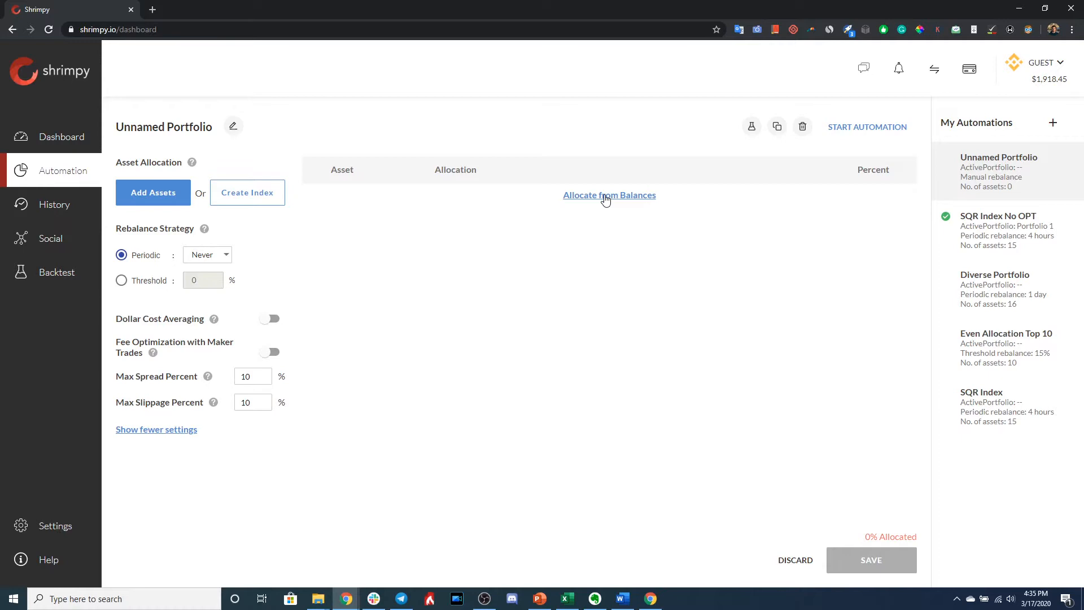
{"action": "left_click", "coordinate": [609, 195]}
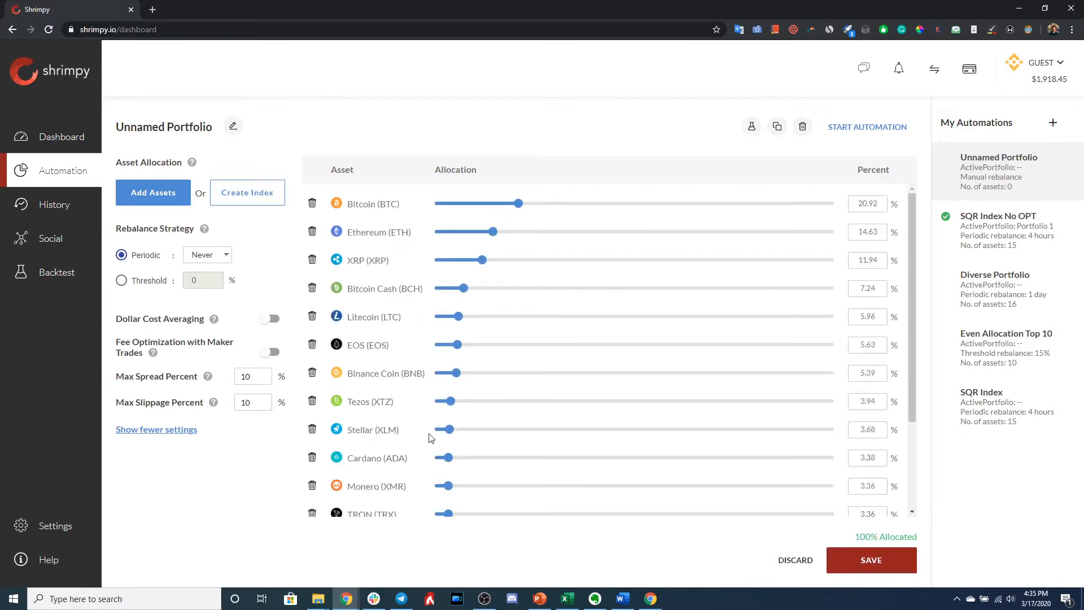
{"action": "scroll", "scroll_direction": "down", "scroll_amount": 3}
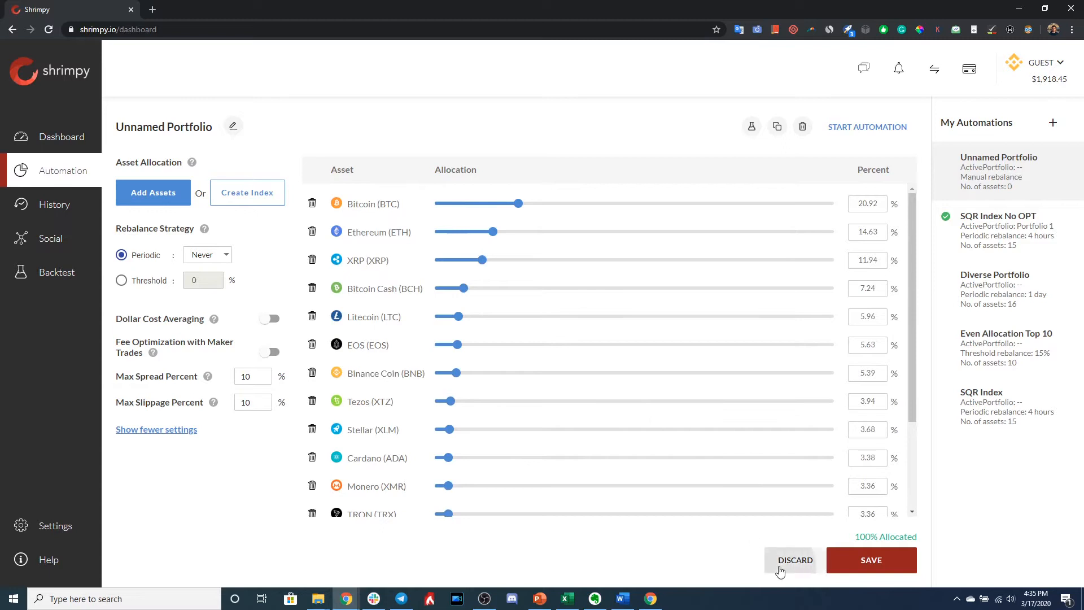
{"action": "left_click", "coordinate": [794, 561]}
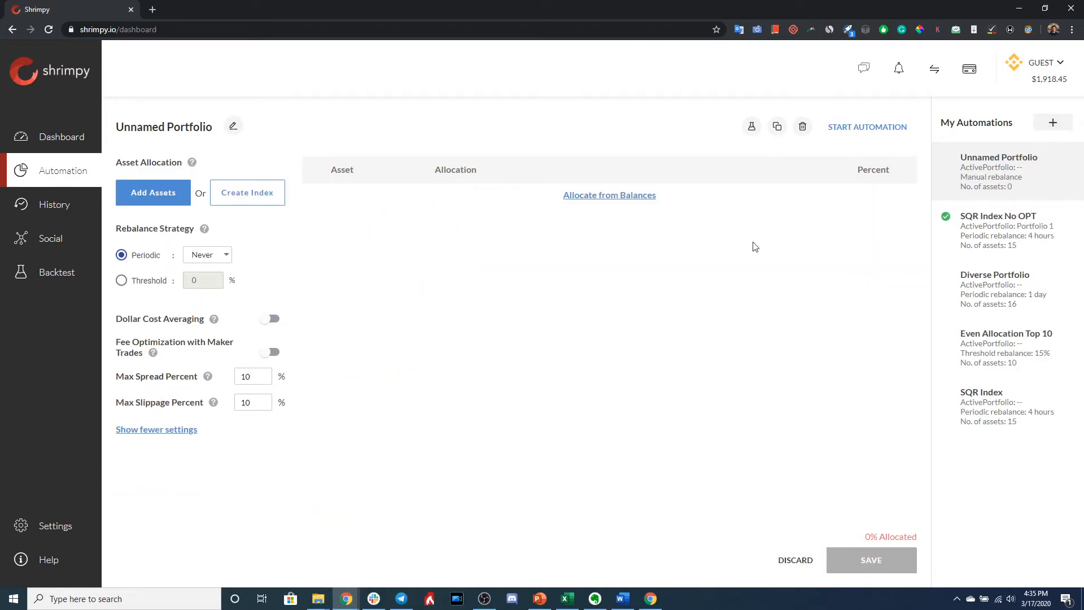
{"action": "mouse_move", "coordinate": [348, 243]}
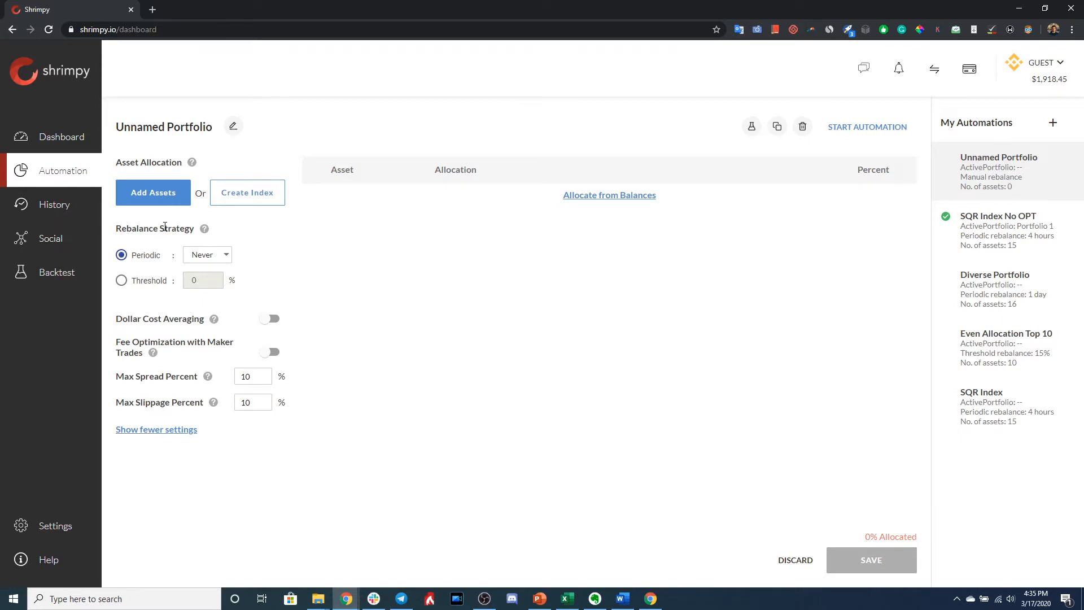
Add BTC, ETH, XRP, BCH and LTC through the Add Asset dialog
{"action": "left_click", "coordinate": [153, 192]}
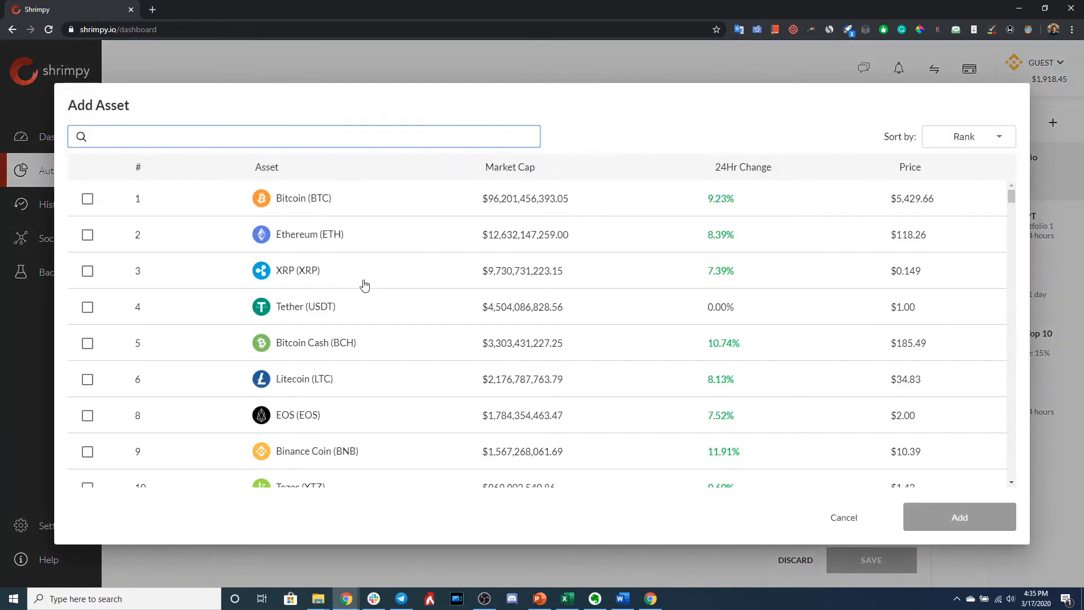
{"action": "mouse_move", "coordinate": [345, 216]}
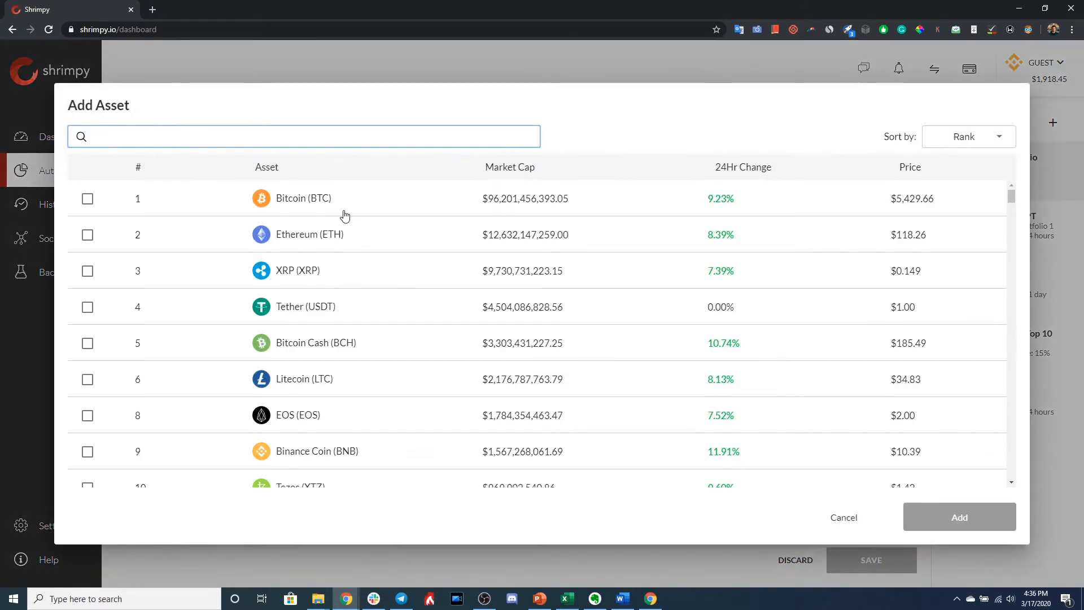
{"action": "left_click", "coordinate": [87, 198]}
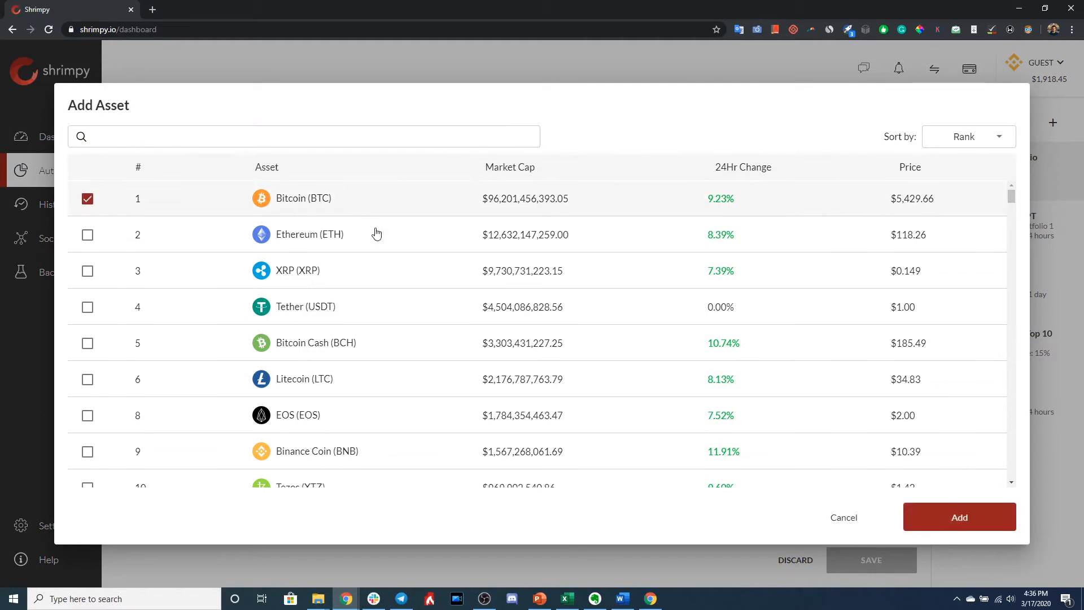
{"action": "mouse_move", "coordinate": [357, 203]}
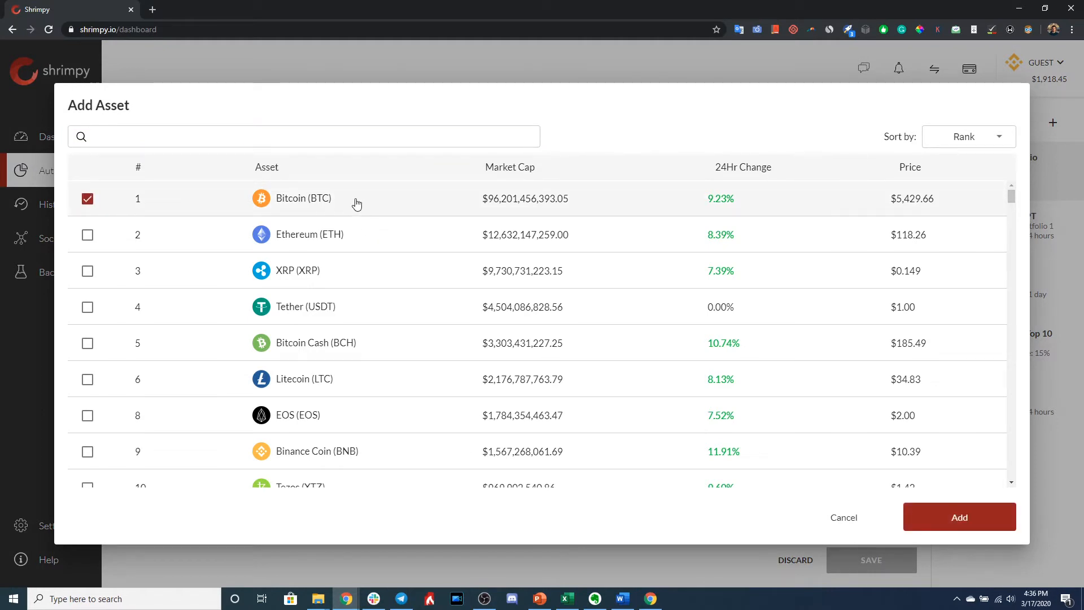
{"action": "left_click", "coordinate": [88, 235]}
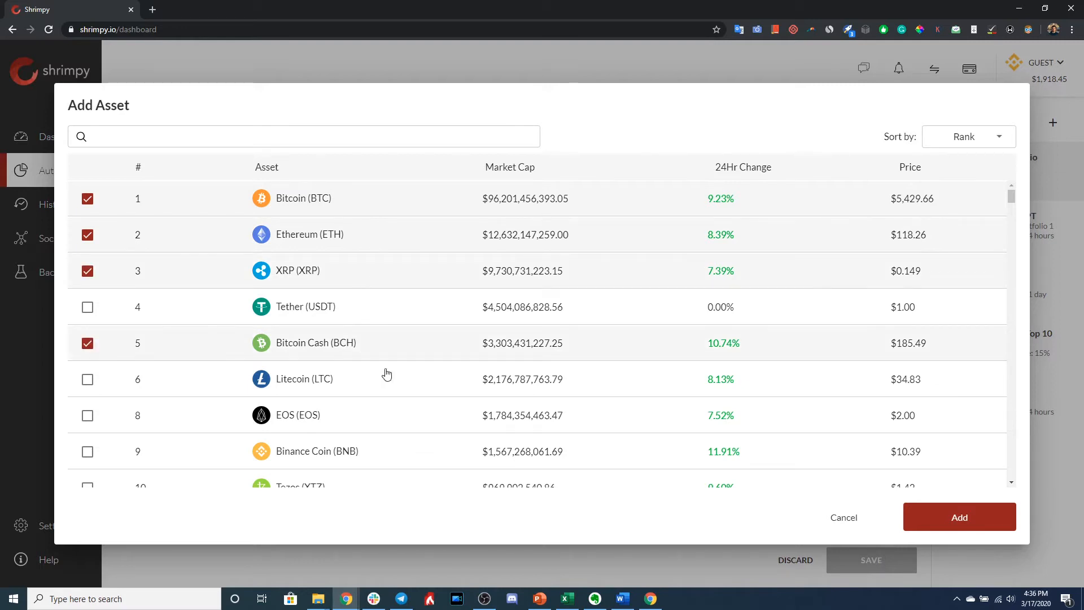
{"action": "left_click", "coordinate": [87, 379]}
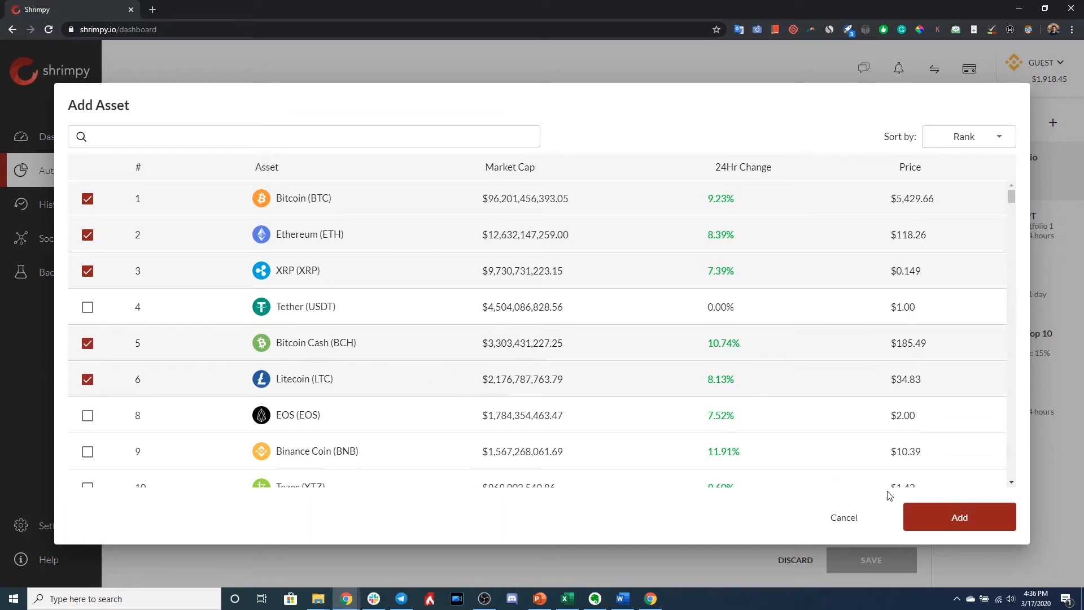
{"action": "left_click", "coordinate": [958, 516]}
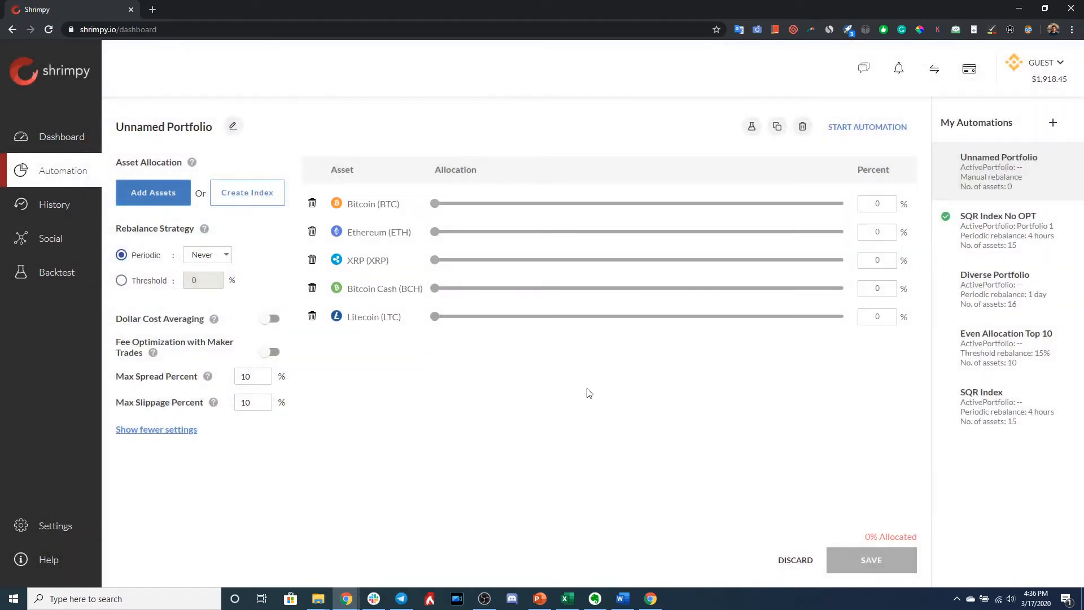
Set Bitcoin 25%, Ethereum 20%, XRP 15%, Bitcoin Cash 20%, Litecoin 20% for 100% allocated
{"action": "left_click_drag", "start_coordinate": [434, 203], "coordinate": [517, 204]}
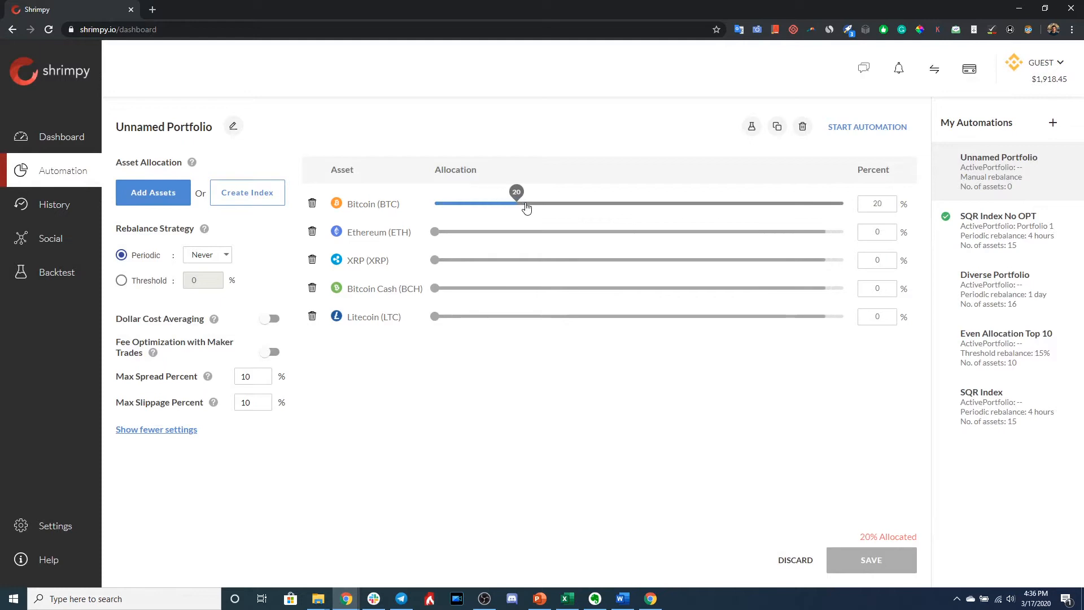
{"action": "left_click_drag", "start_coordinate": [517, 204], "coordinate": [683, 203]}
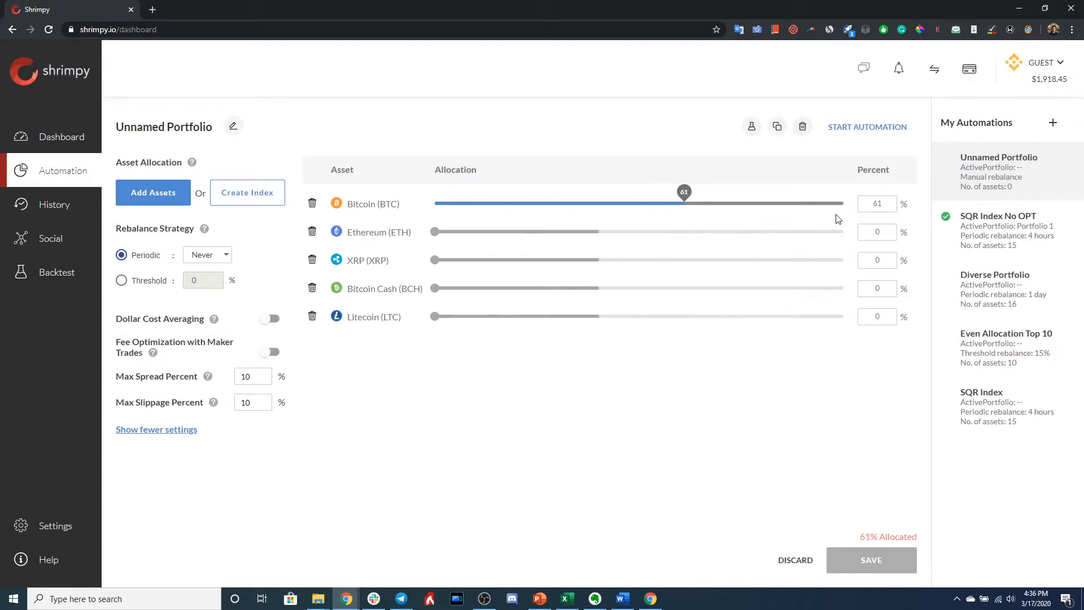
{"action": "left_click", "coordinate": [876, 203]}
{"action": "type", "text": "25"}
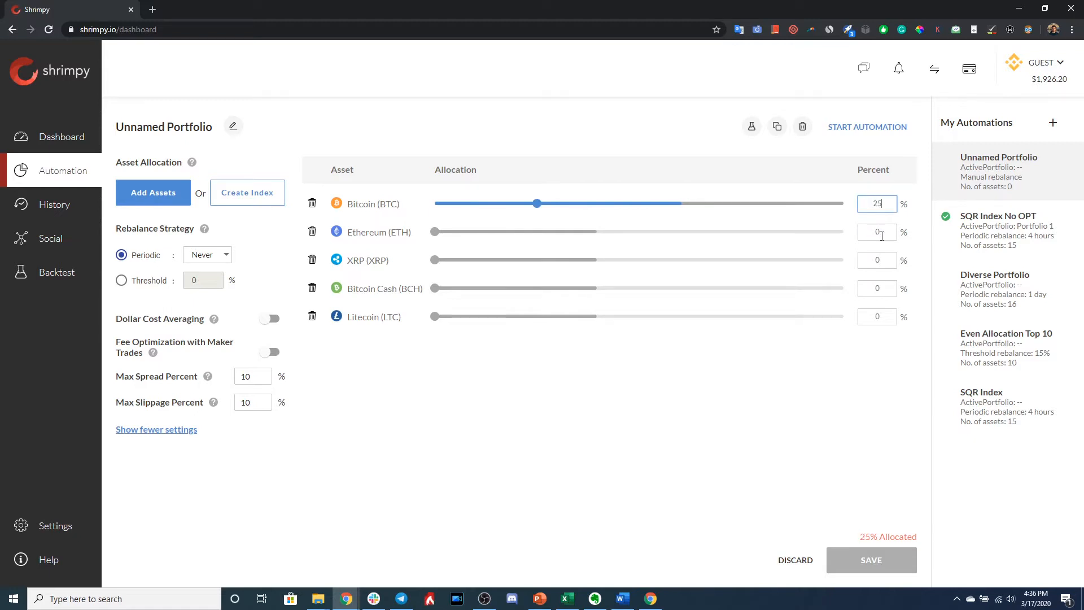
{"action": "left_click", "coordinate": [877, 232]}
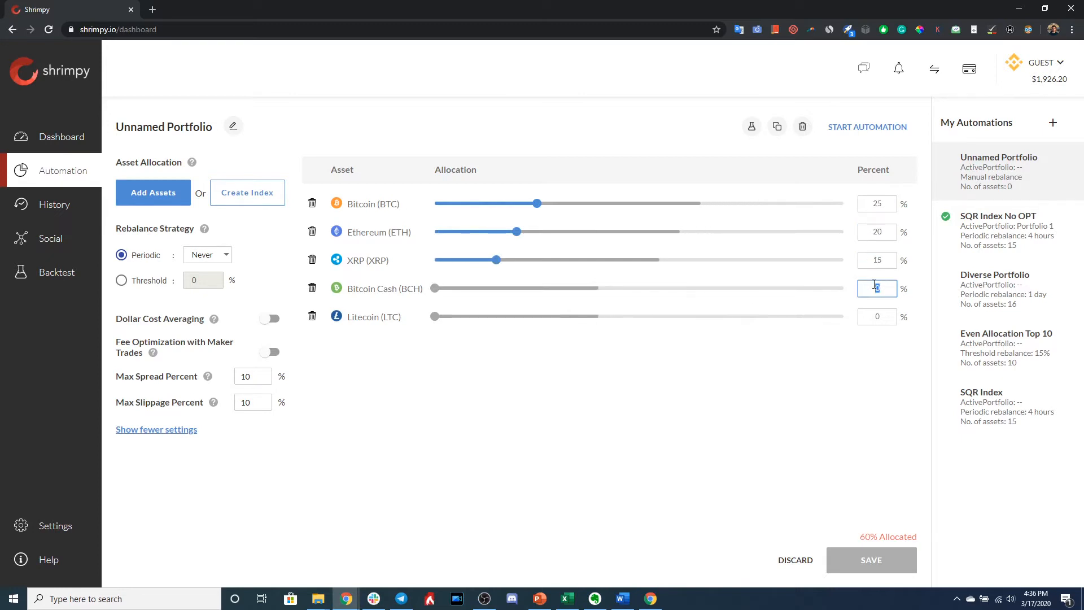
{"action": "type", "text": "20"}
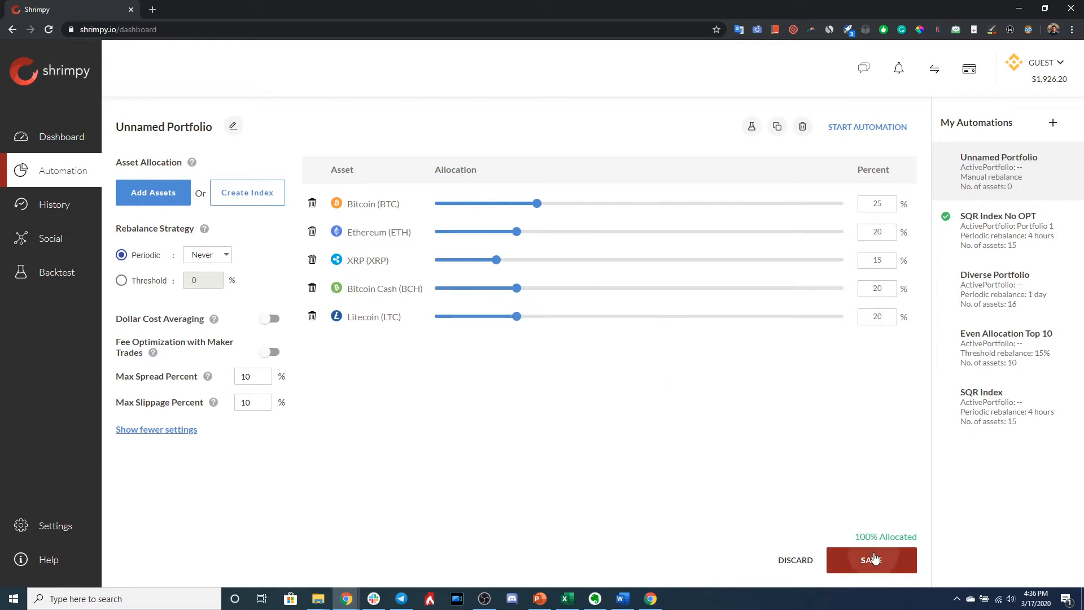
Save the automation, renaming Unnamed Portfolio to 'Example Portfolio'
{"action": "left_click", "coordinate": [871, 560]}
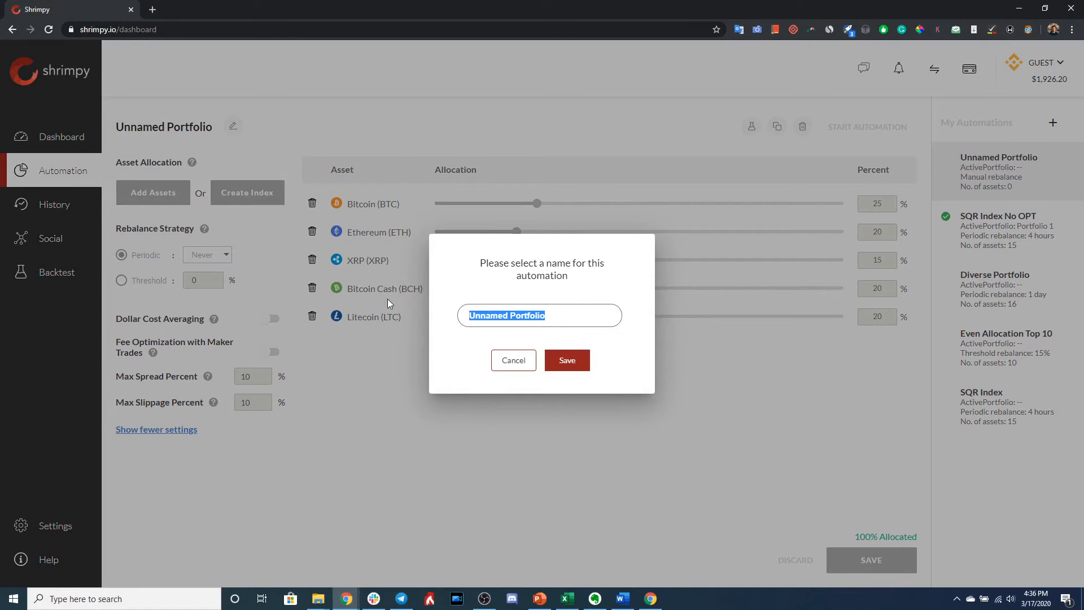
{"action": "type", "text": "Example"}
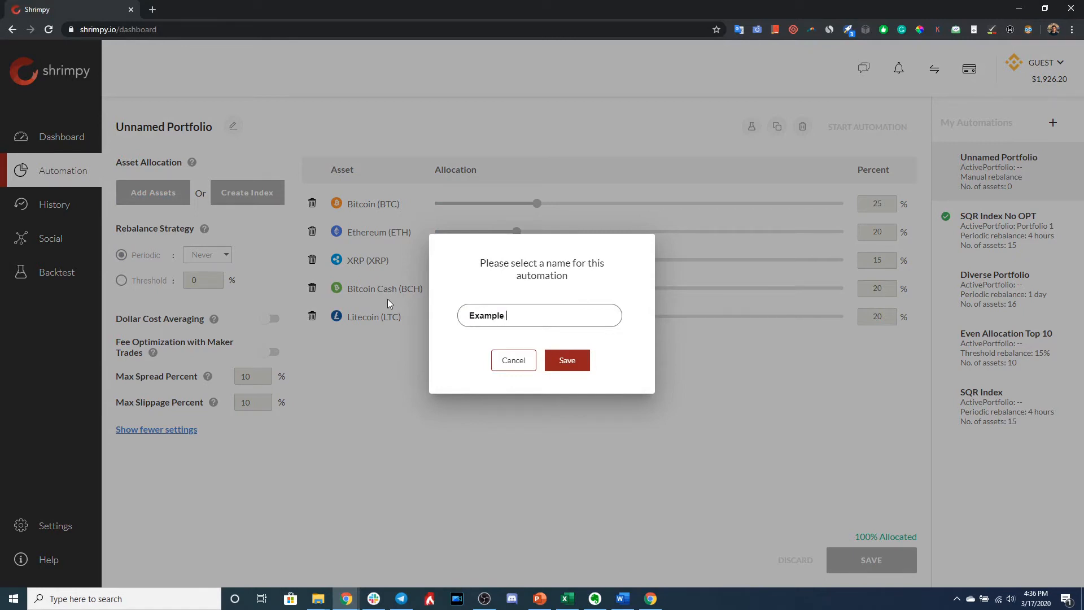
{"action": "type", "text": "Portfo"}
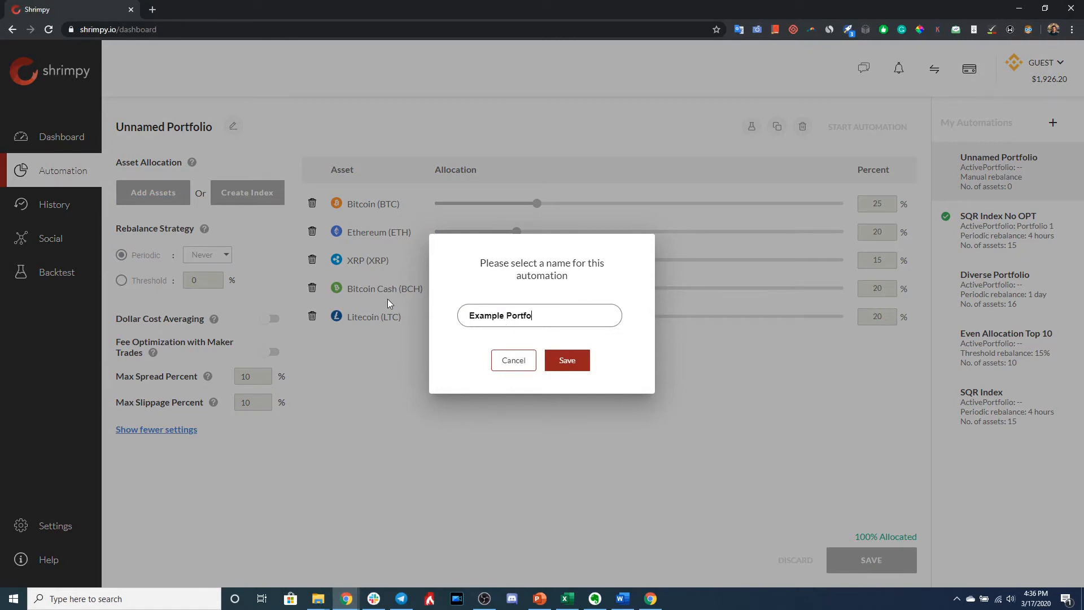
{"action": "left_click", "coordinate": [566, 360]}
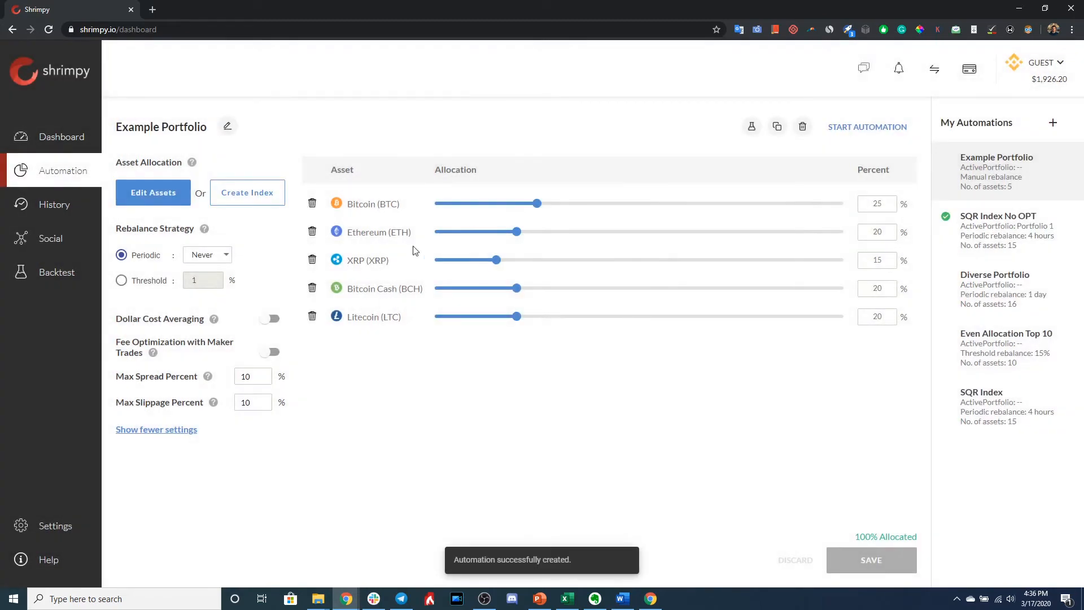
{"action": "mouse_move", "coordinate": [194, 226]}
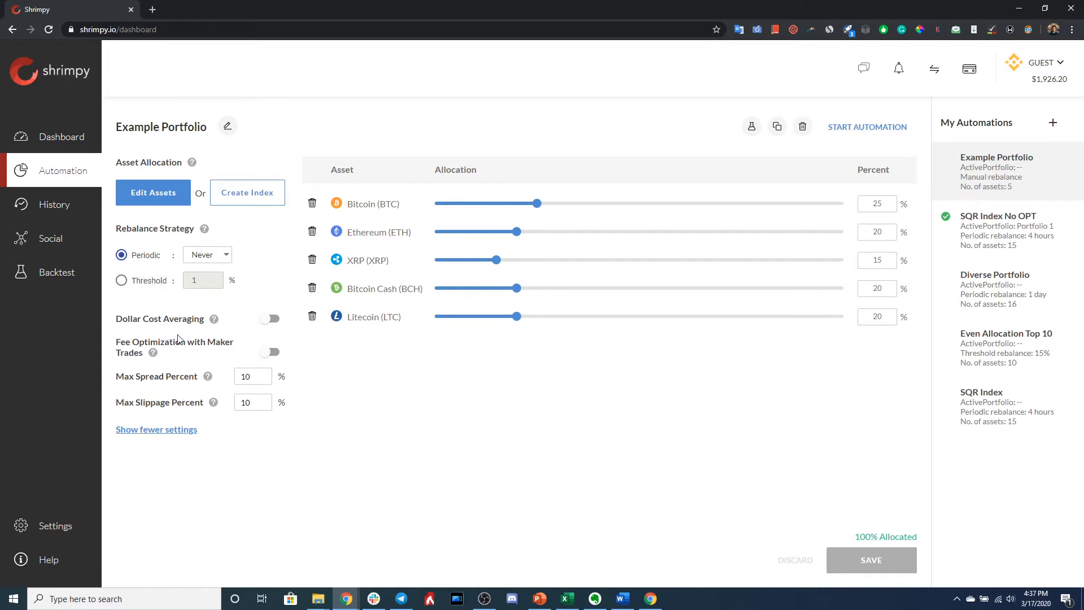
{"action": "mouse_move", "coordinate": [120, 371]}
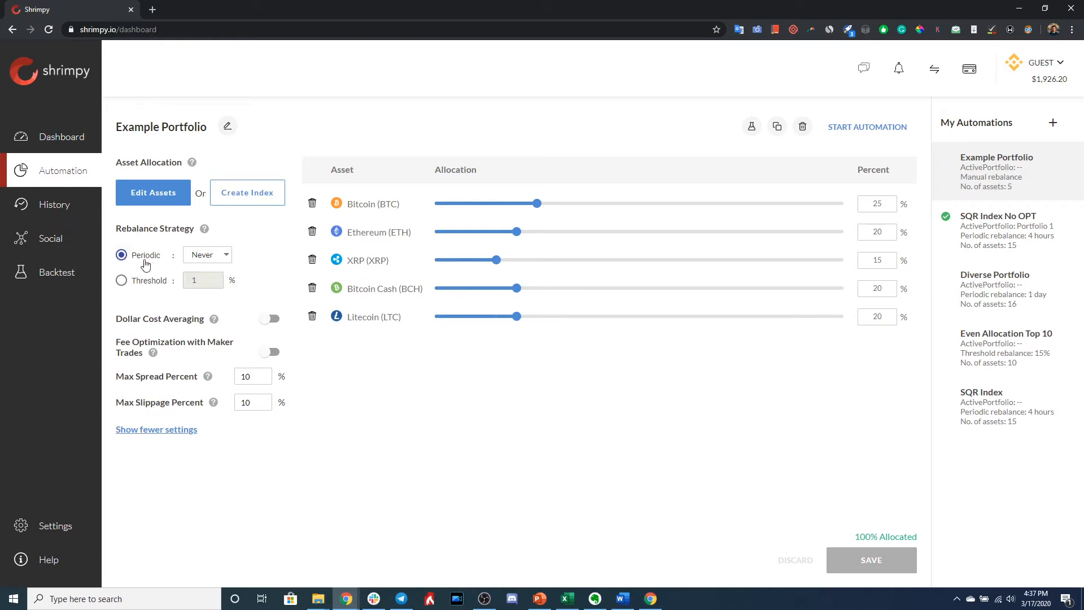
Set periodic rebalancing to every 4 days, enable maker-trade fee optimization, and save
{"action": "left_click", "coordinate": [206, 254]}
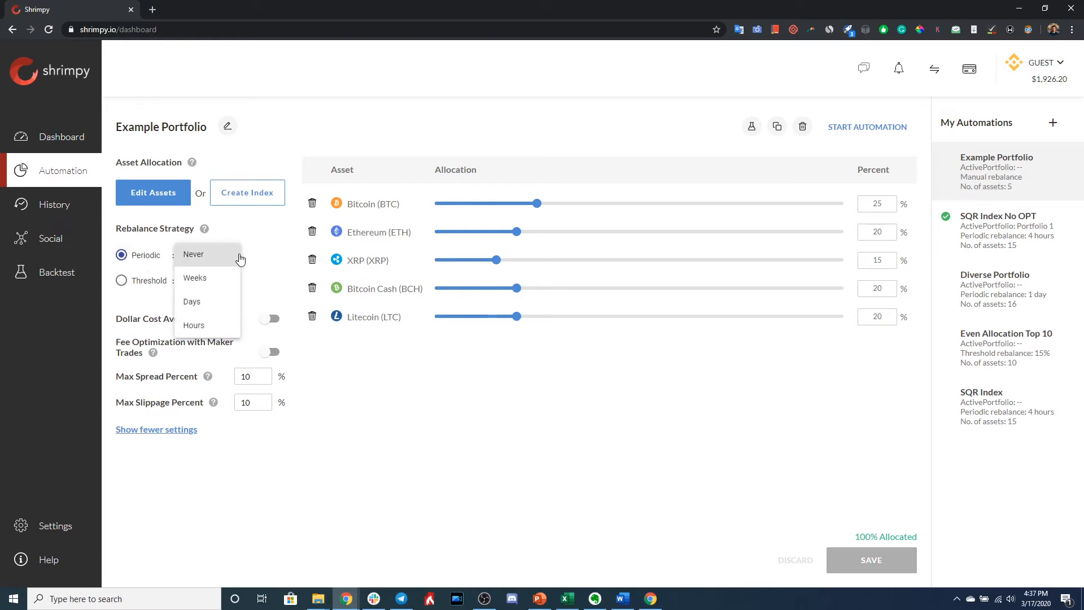
{"action": "left_click", "coordinate": [192, 301]}
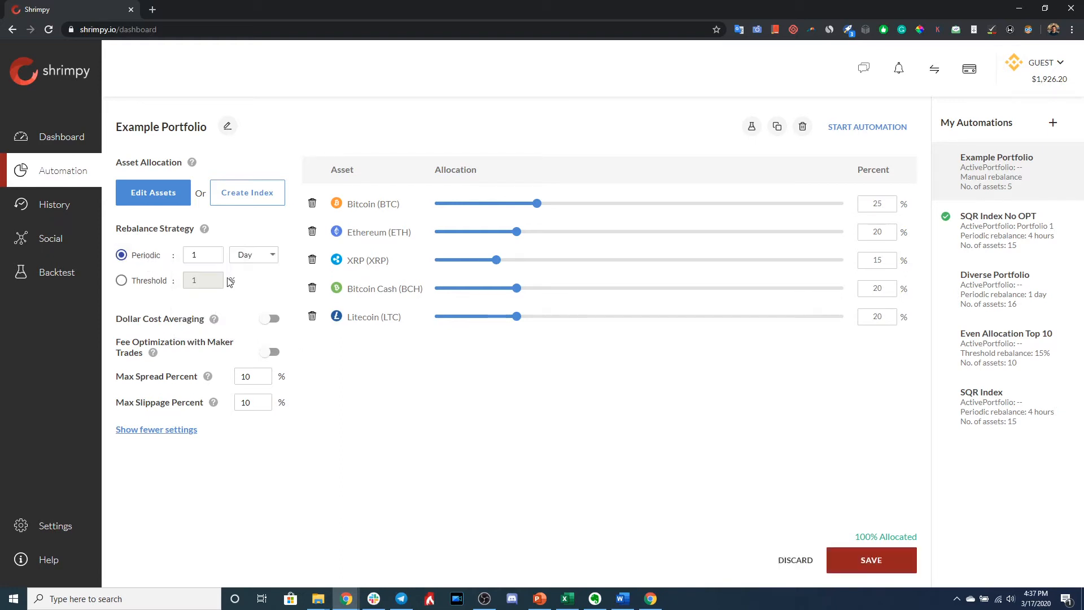
{"action": "left_click", "coordinate": [203, 254]}
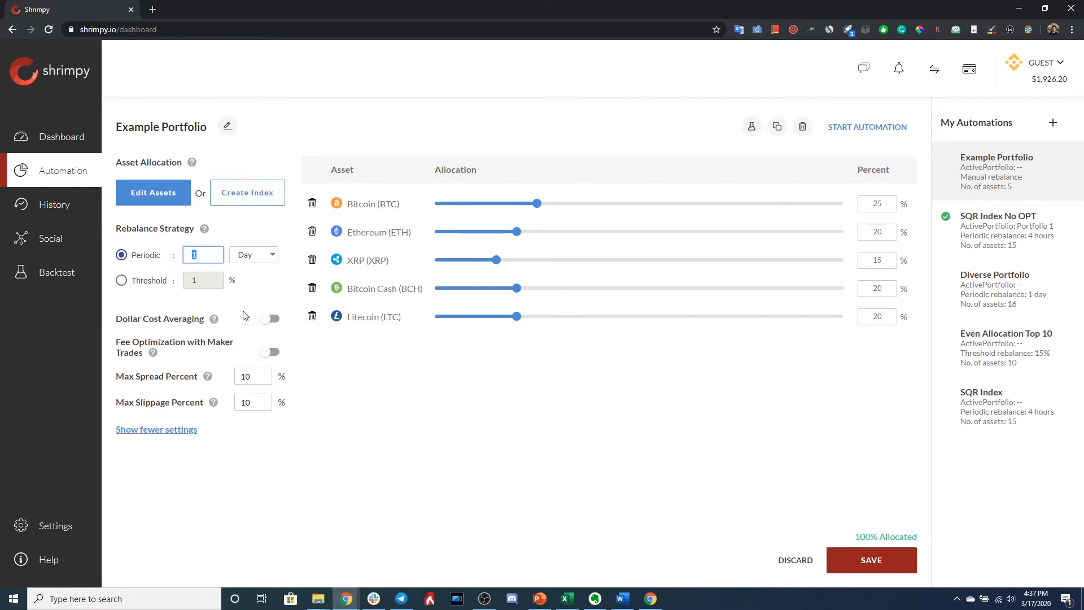
{"action": "type", "text": "4"}
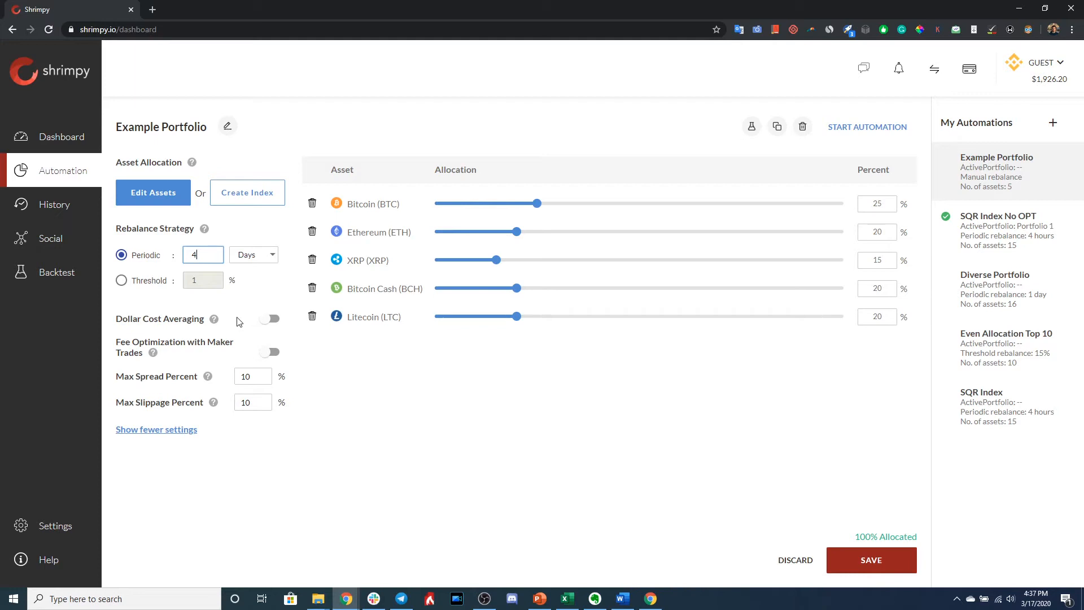
{"action": "left_click", "coordinate": [269, 351]}
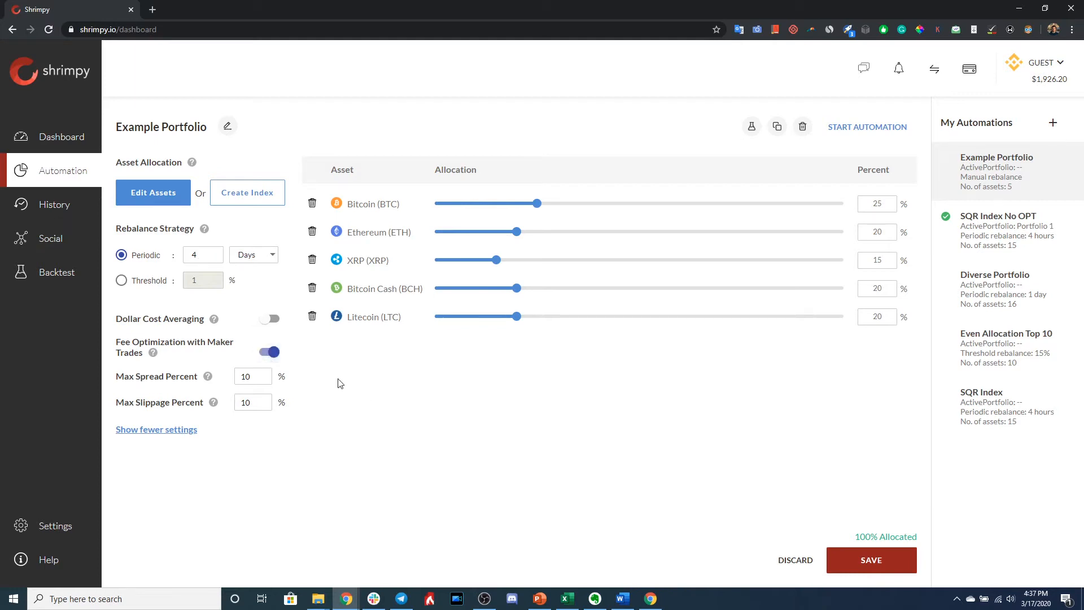
{"action": "double_click", "coordinate": [195, 342]}
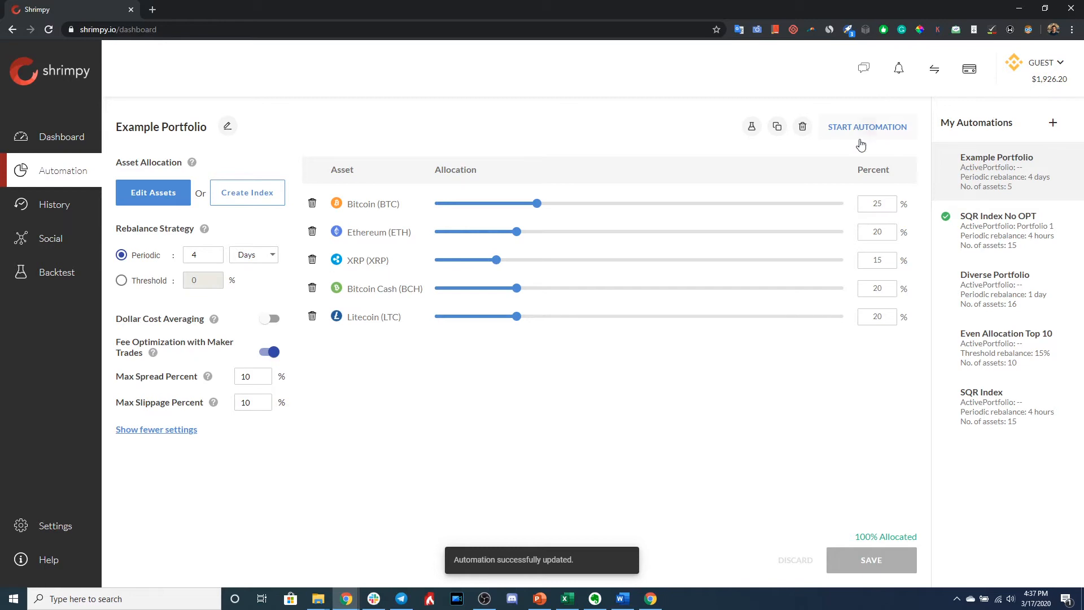
Start Example Portfolio on Portfolio 2 with 'Rebalance now' left unchecked
{"action": "left_click", "coordinate": [866, 127]}
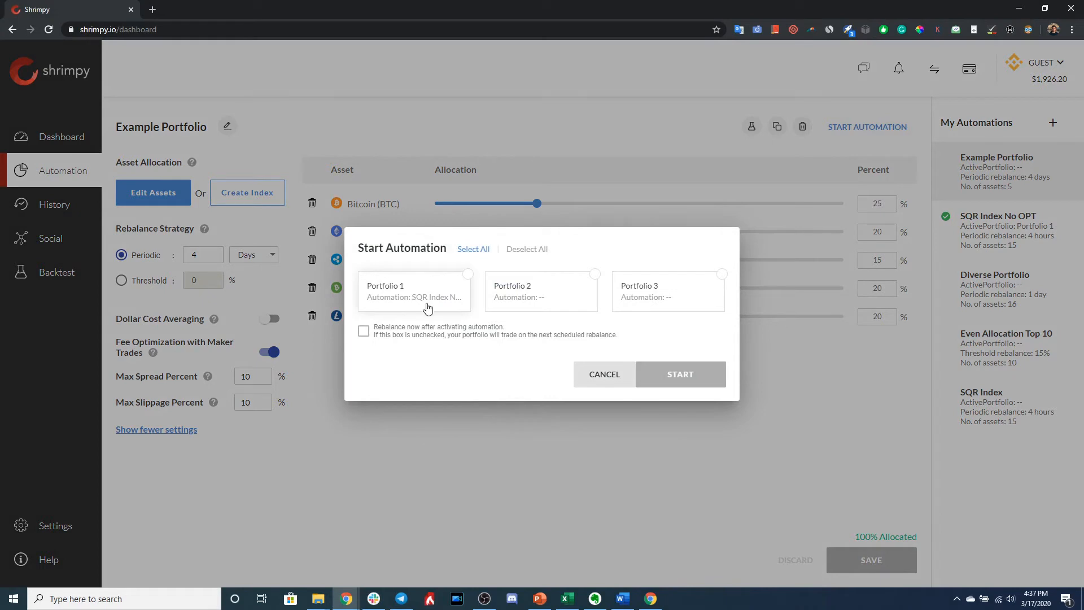
{"action": "mouse_move", "coordinate": [472, 312]}
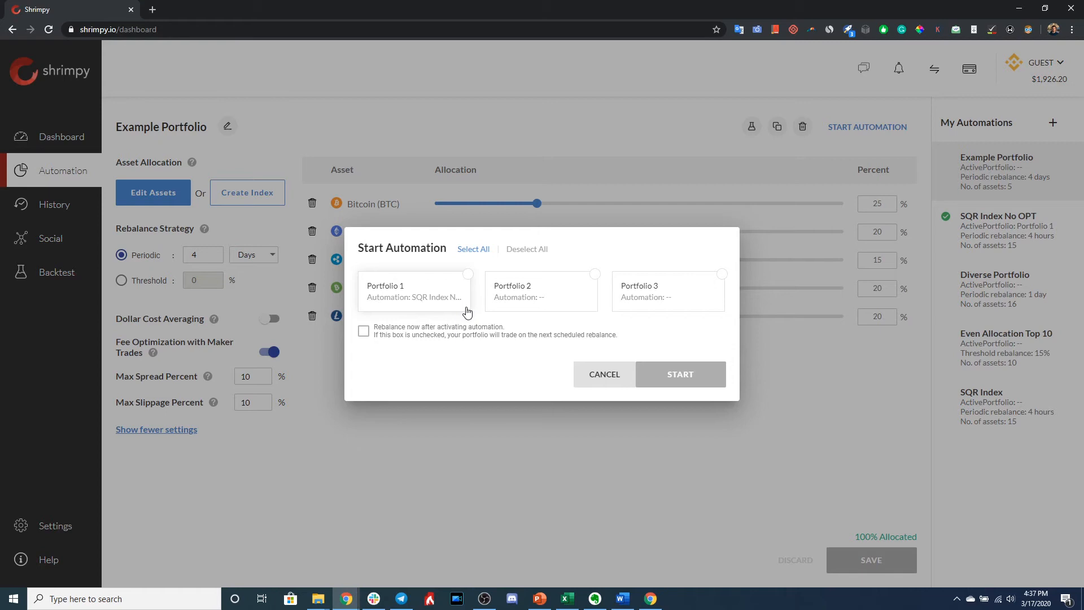
{"action": "left_click", "coordinate": [541, 291]}
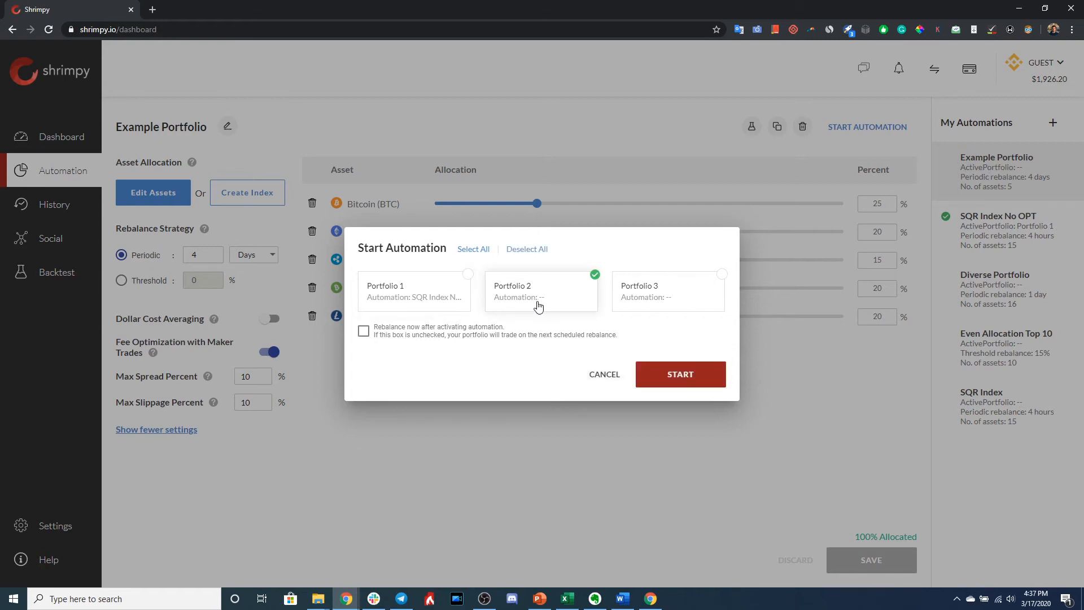
{"action": "mouse_move", "coordinate": [549, 329]}
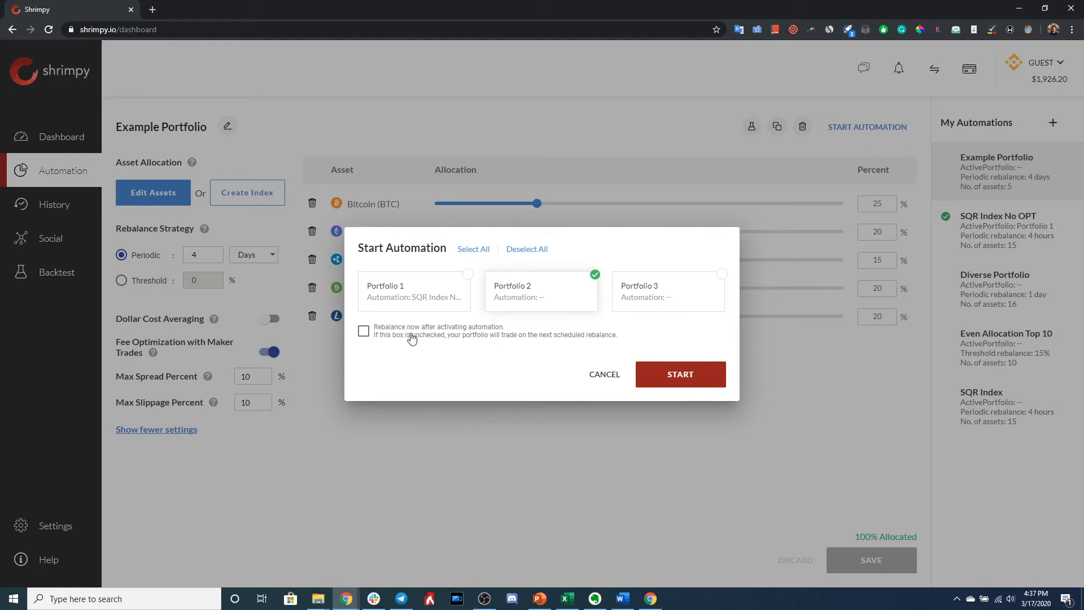
{"action": "mouse_move", "coordinate": [412, 344]}
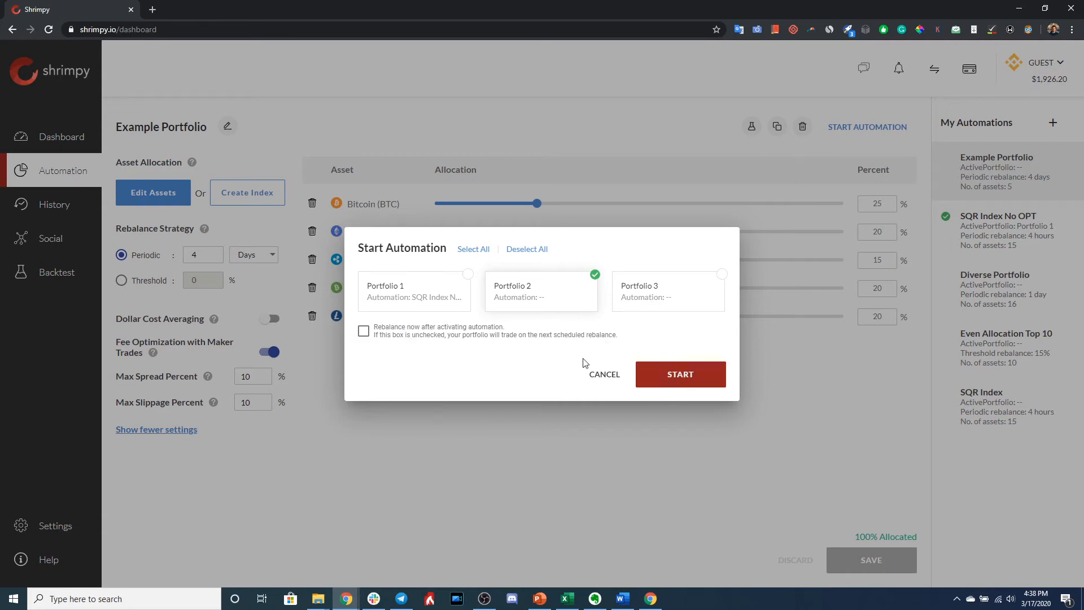
{"action": "mouse_move", "coordinate": [556, 329]}
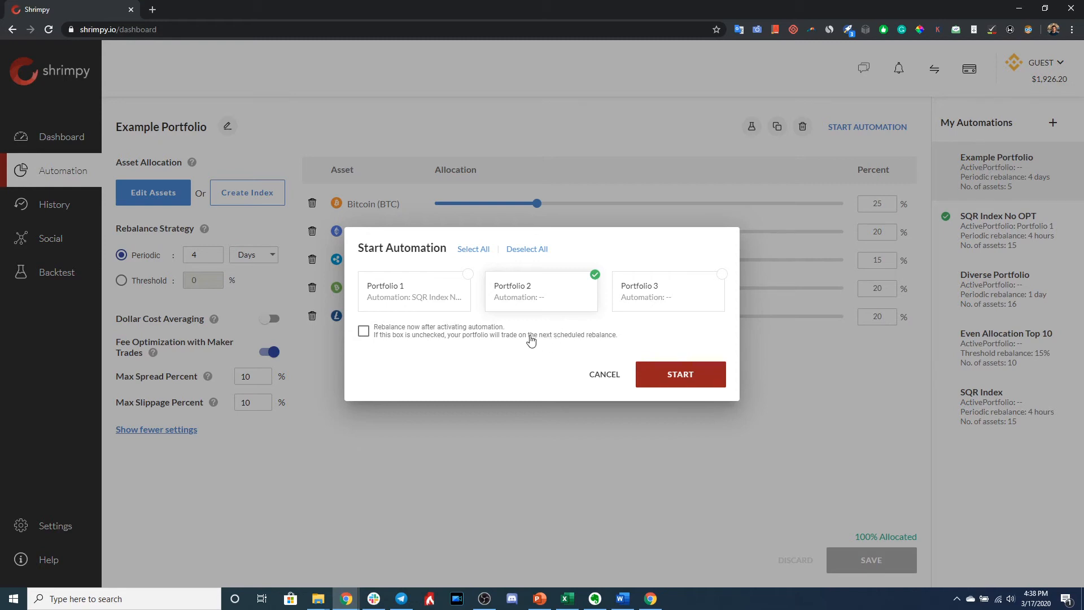
{"action": "mouse_move", "coordinate": [530, 339]}
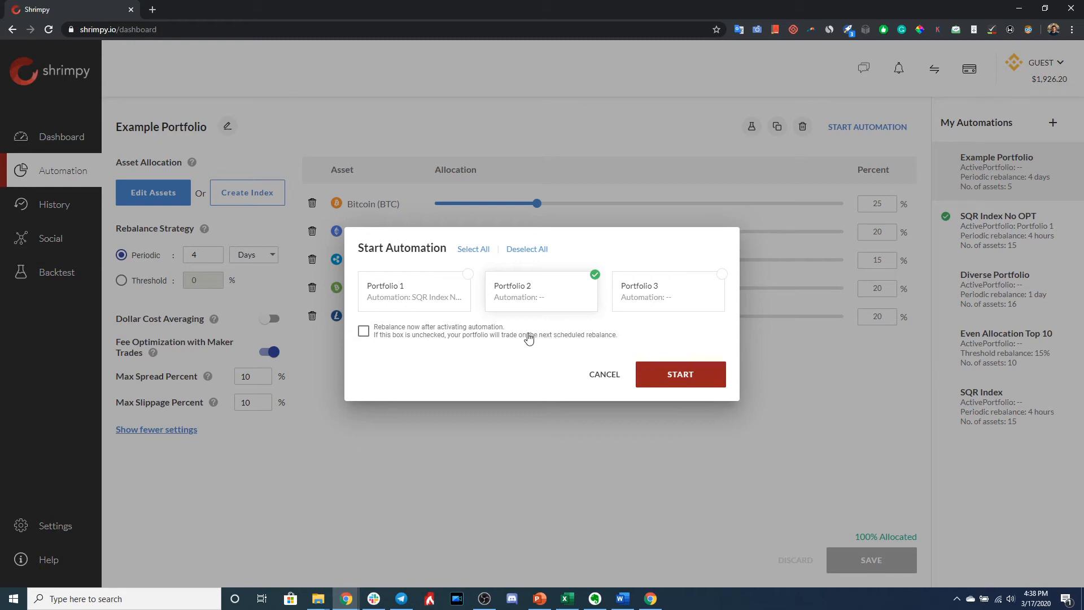
{"action": "left_click", "coordinate": [680, 373]}
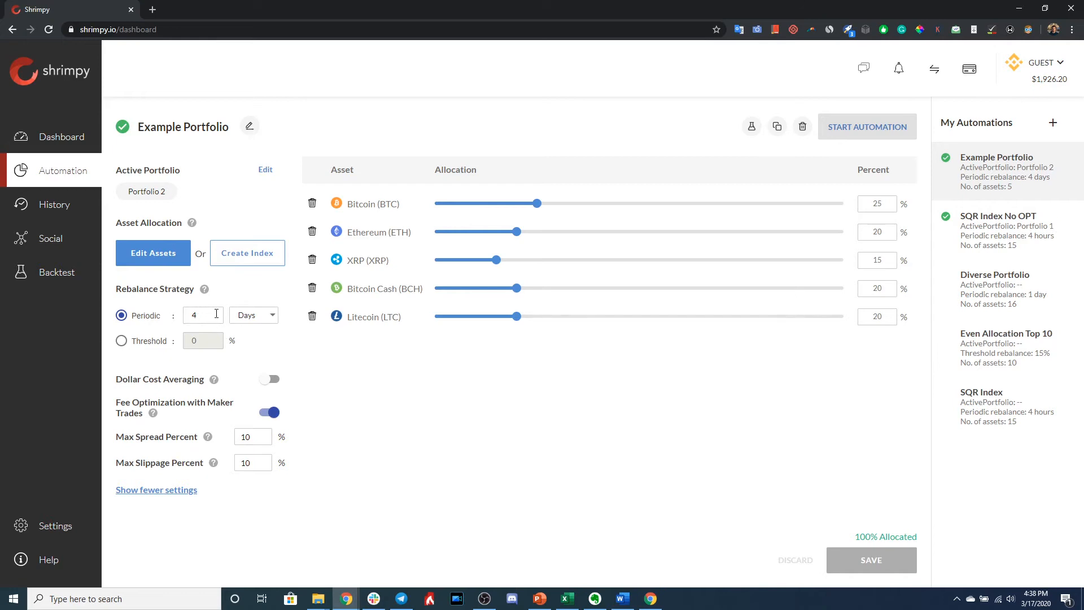
{"action": "mouse_move", "coordinate": [224, 318]}
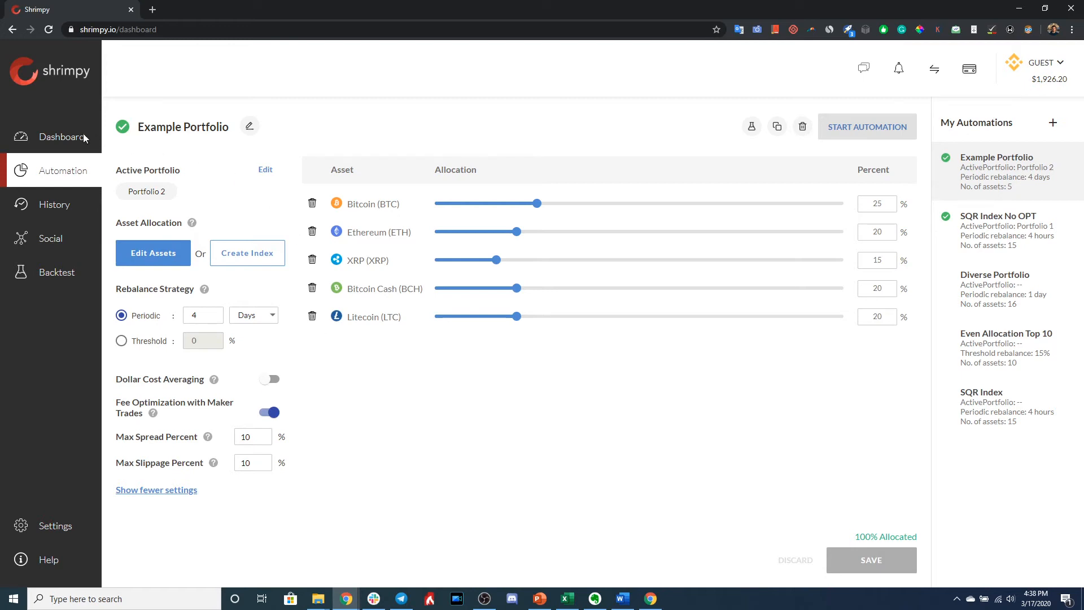
On the Dashboard, check which automations run Portfolio 2 and Portfolio 1
{"action": "left_click", "coordinate": [62, 137]}
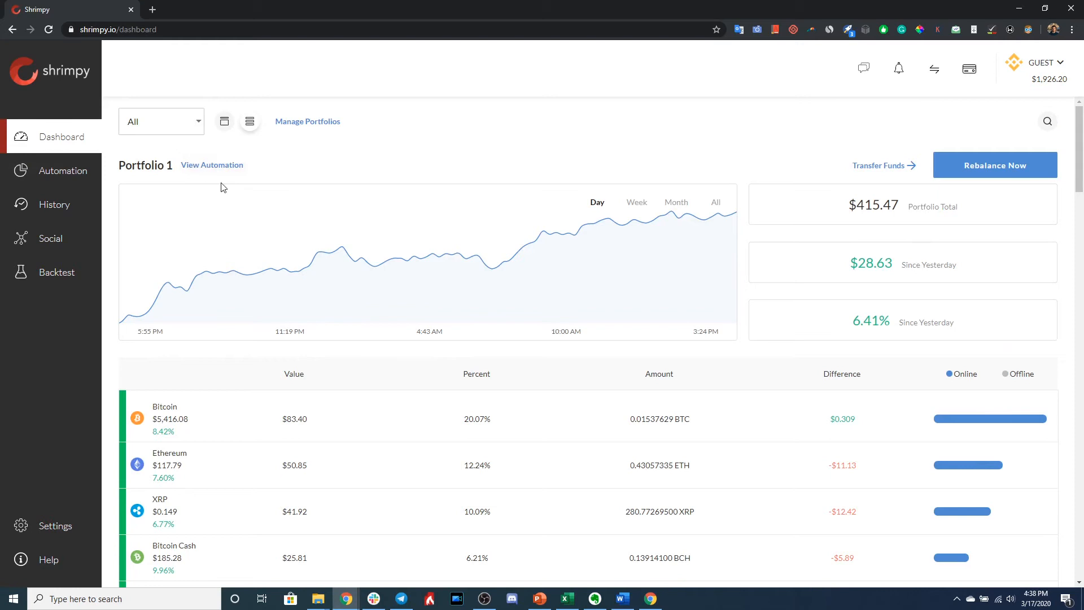
{"action": "scroll", "scroll_direction": "down", "scroll_amount": 3}
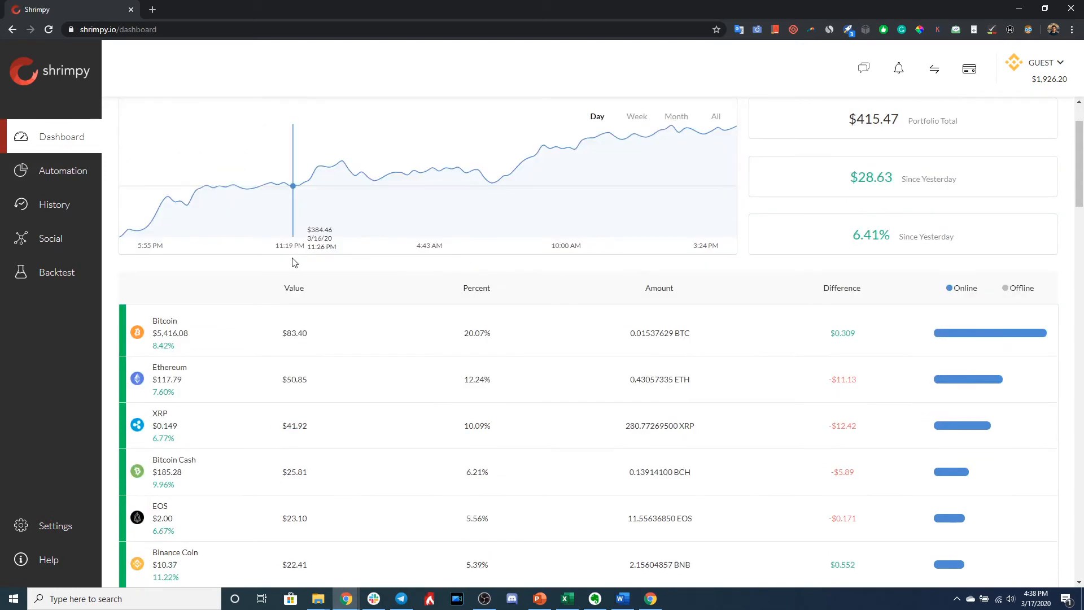
{"action": "scroll", "scroll_direction": "down", "scroll_amount": 3}
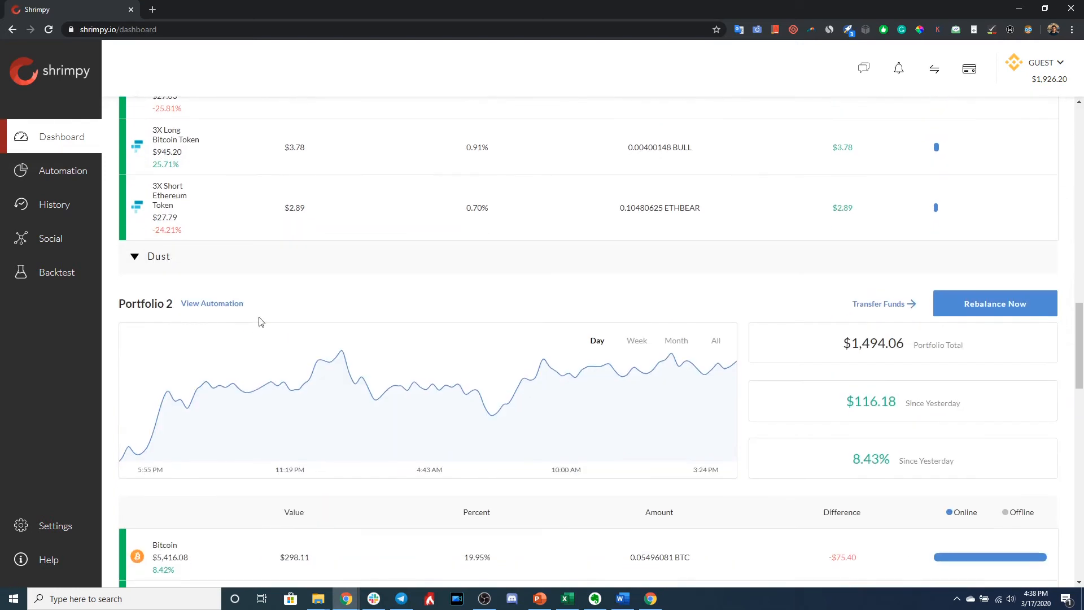
{"action": "mouse_move", "coordinate": [213, 302]}
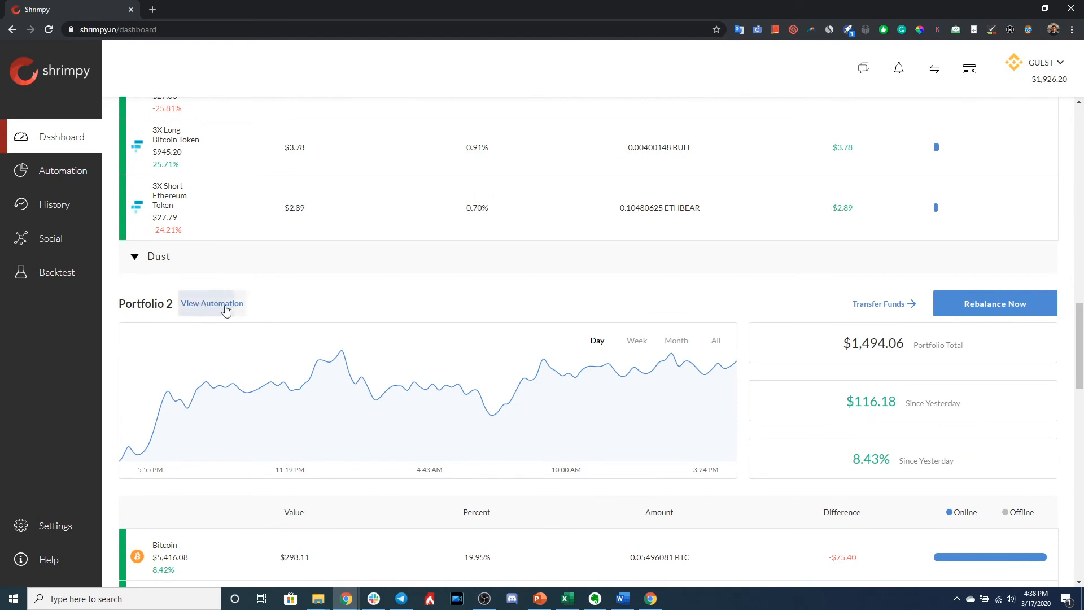
{"action": "left_click", "coordinate": [212, 303]}
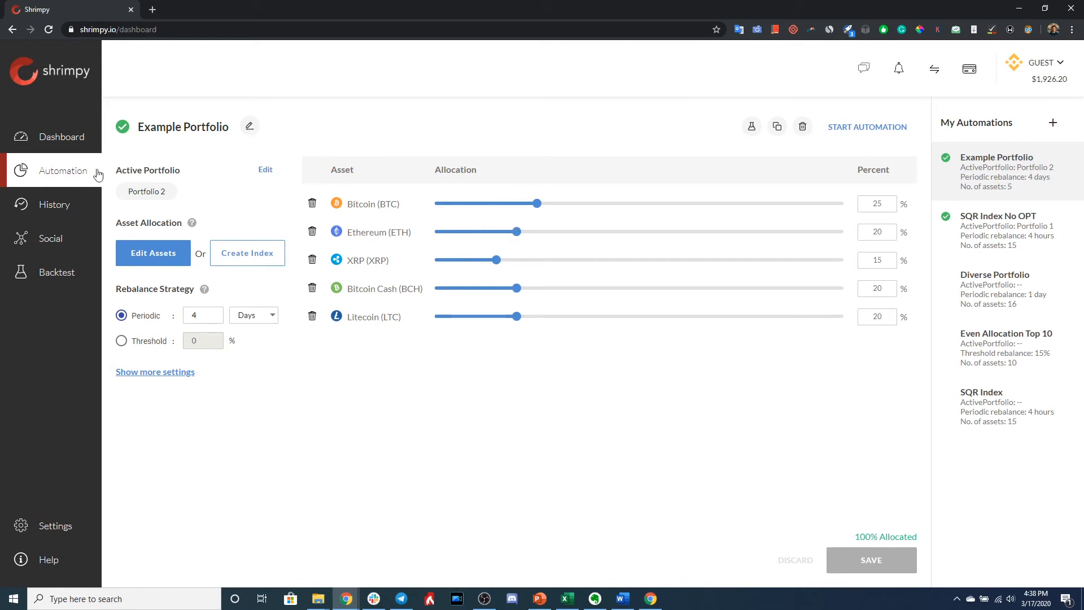
{"action": "left_click", "coordinate": [62, 136]}
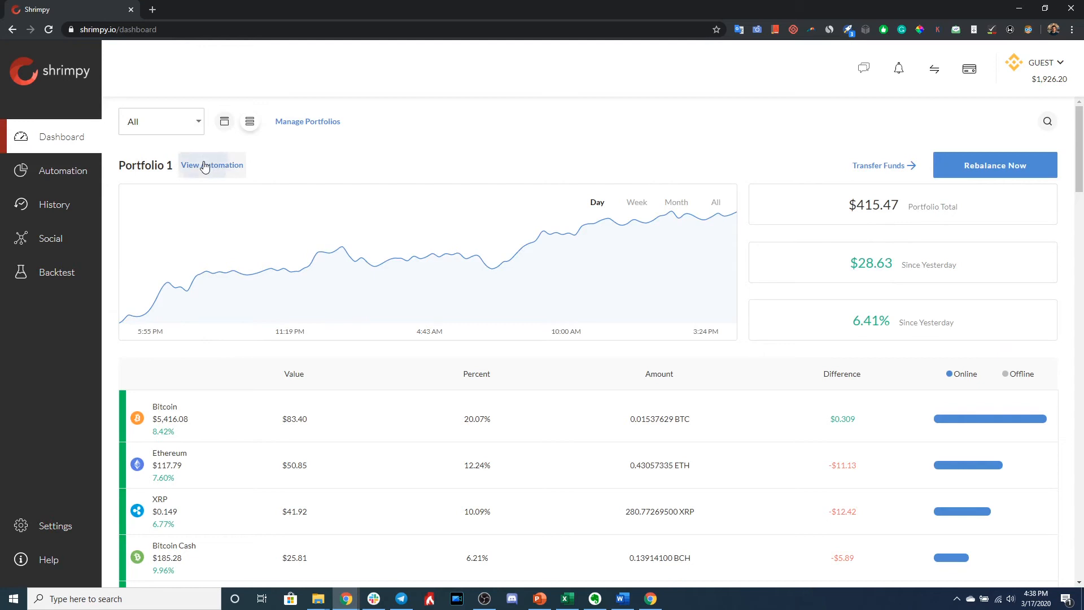
{"action": "left_click", "coordinate": [212, 164]}
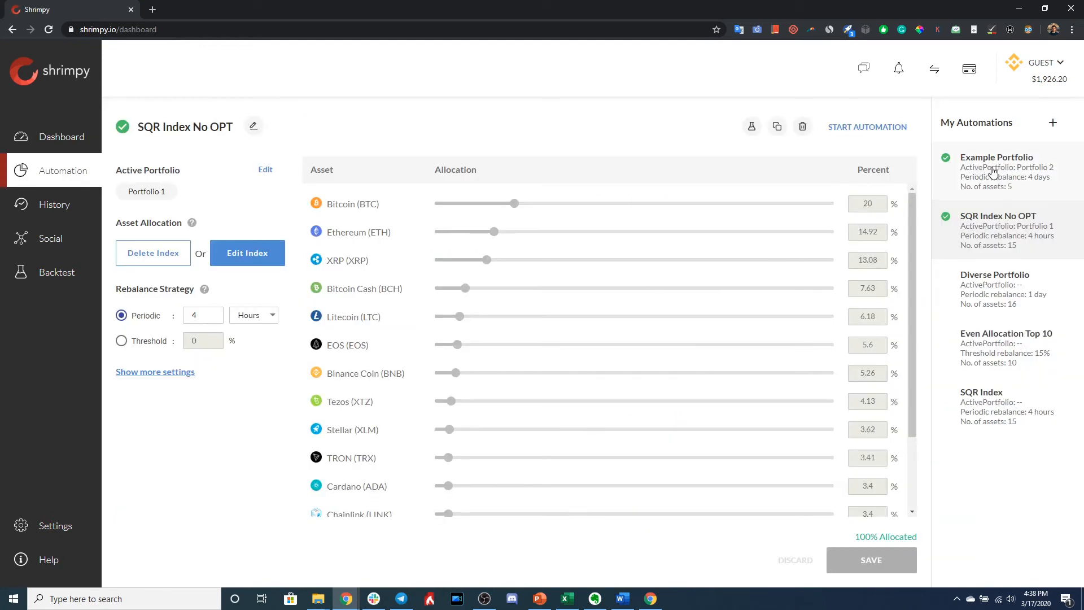
Browse Example Portfolio, SQR Index No OPT and other strategies, ending on Diverse Portfolio's start dialog
{"action": "left_click", "coordinate": [997, 157]}
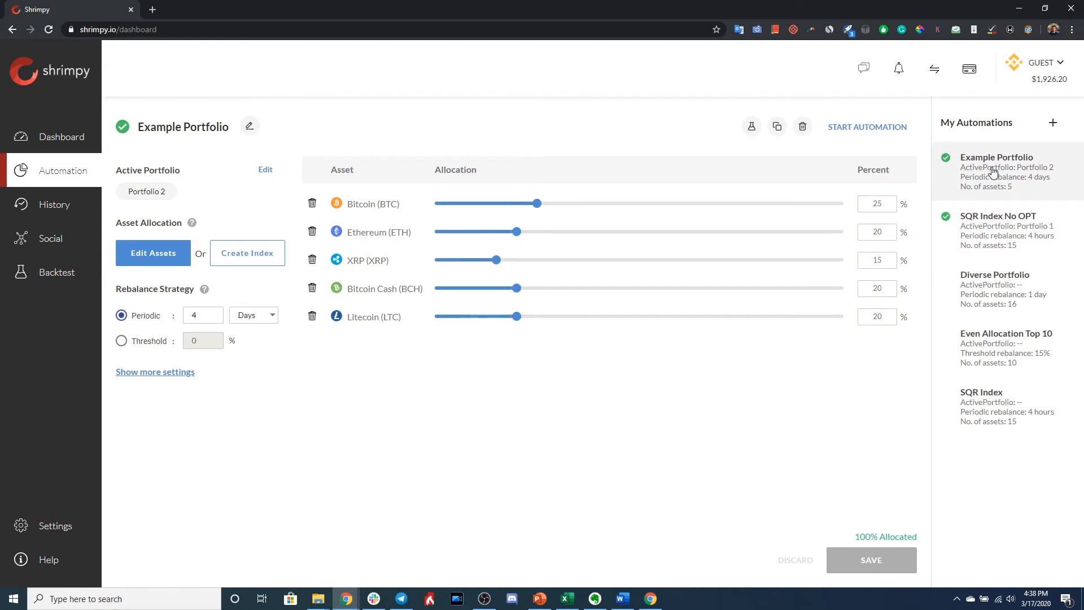
{"action": "mouse_move", "coordinate": [973, 175]}
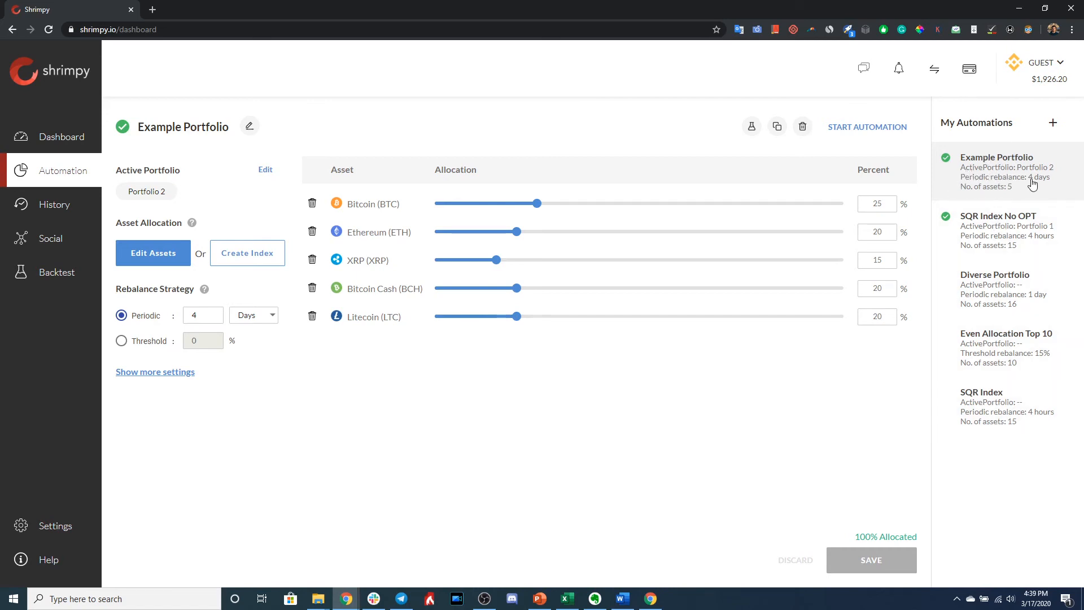
{"action": "mouse_move", "coordinate": [1010, 178]}
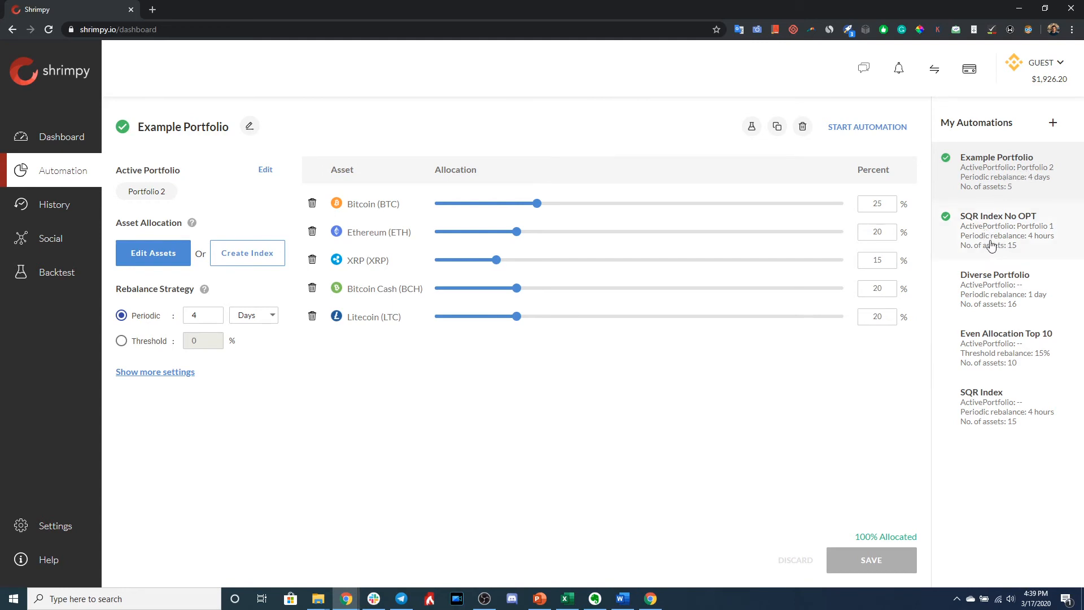
{"action": "mouse_move", "coordinate": [977, 245]}
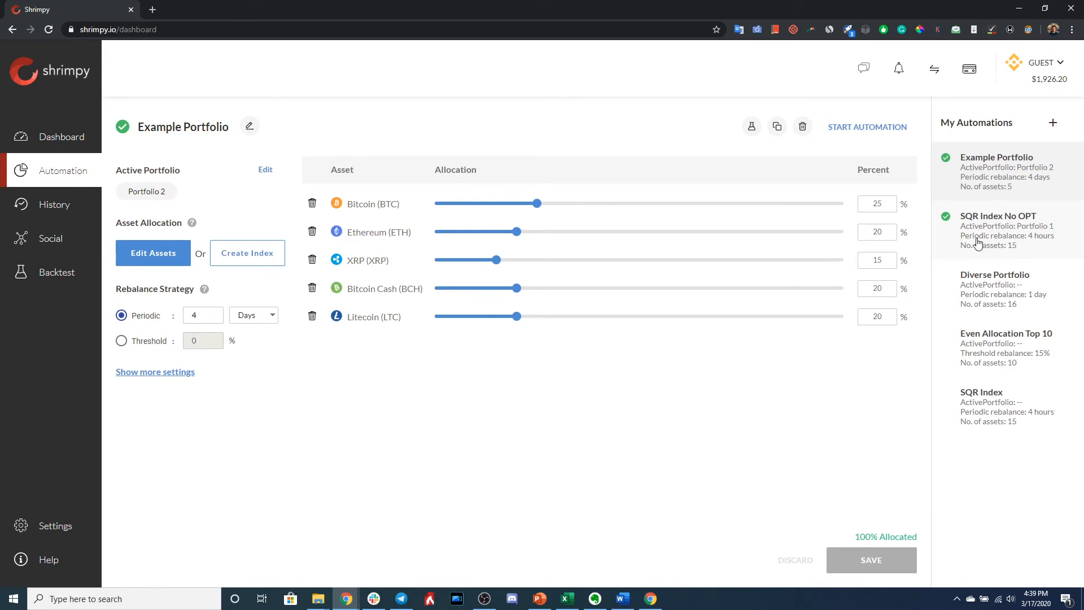
{"action": "left_click", "coordinate": [998, 215]}
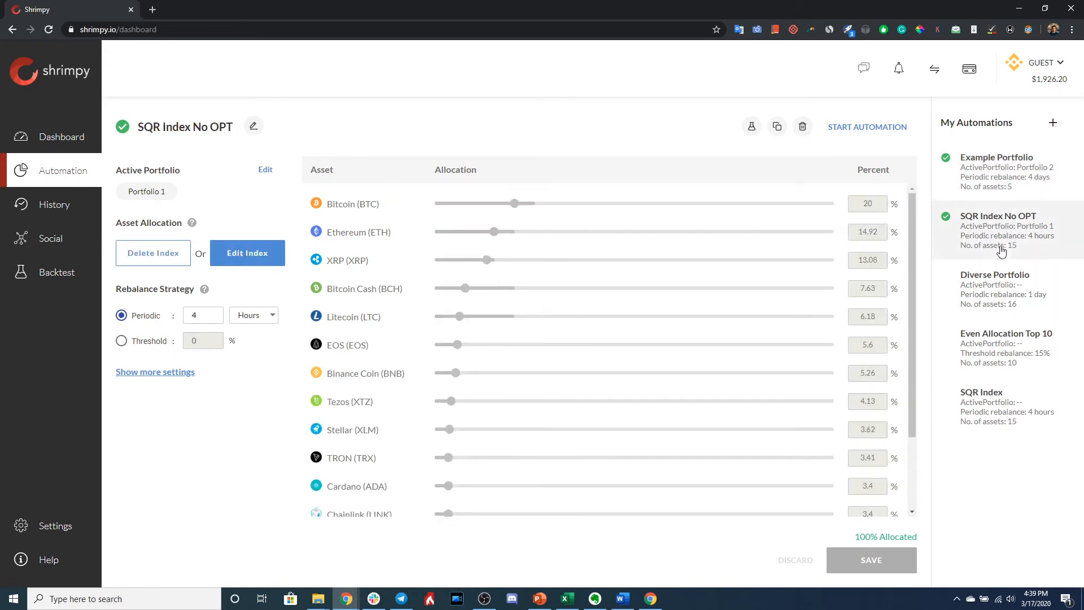
{"action": "left_click", "coordinate": [996, 157]}
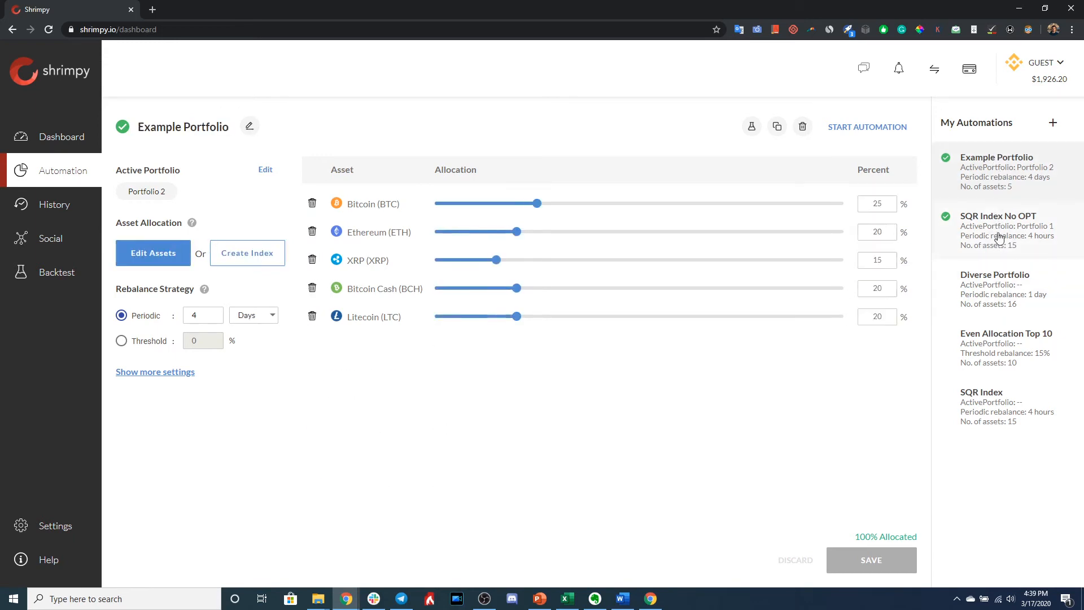
{"action": "left_click", "coordinate": [1006, 333]}
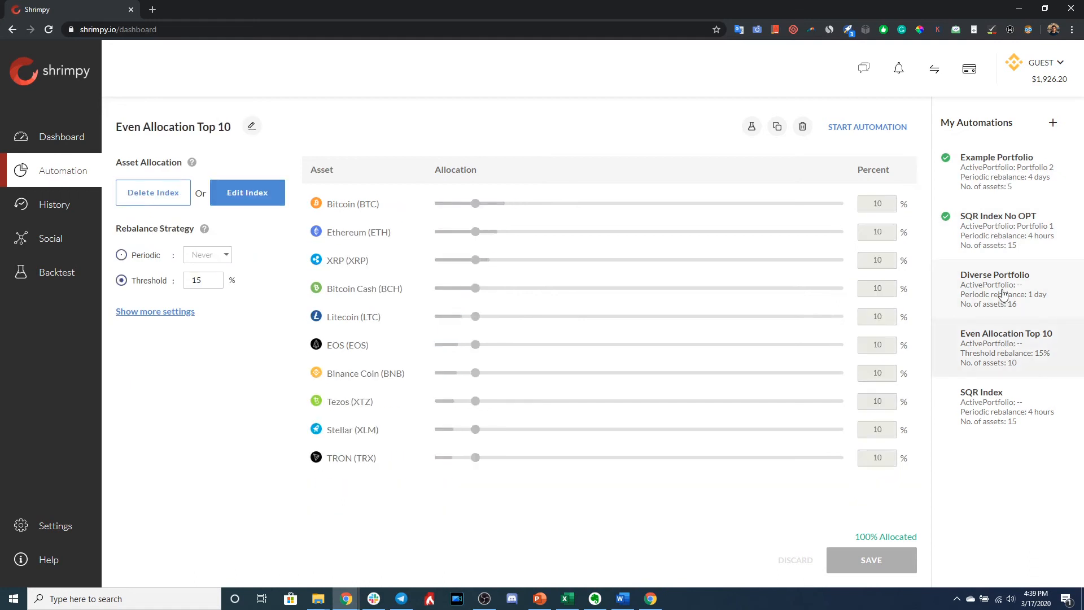
{"action": "left_click", "coordinate": [994, 284]}
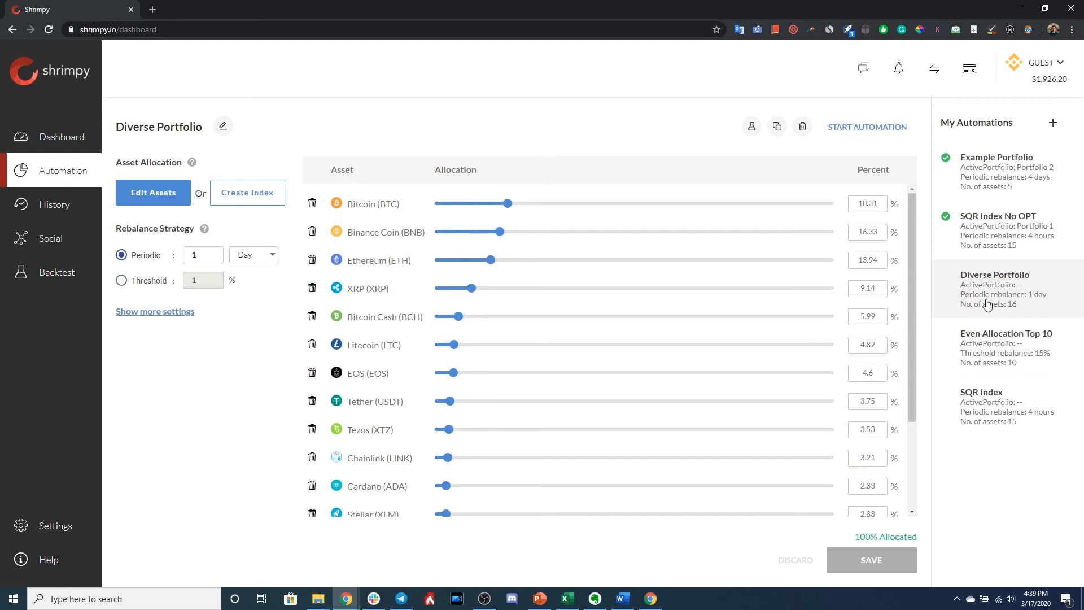
{"action": "mouse_move", "coordinate": [991, 289]}
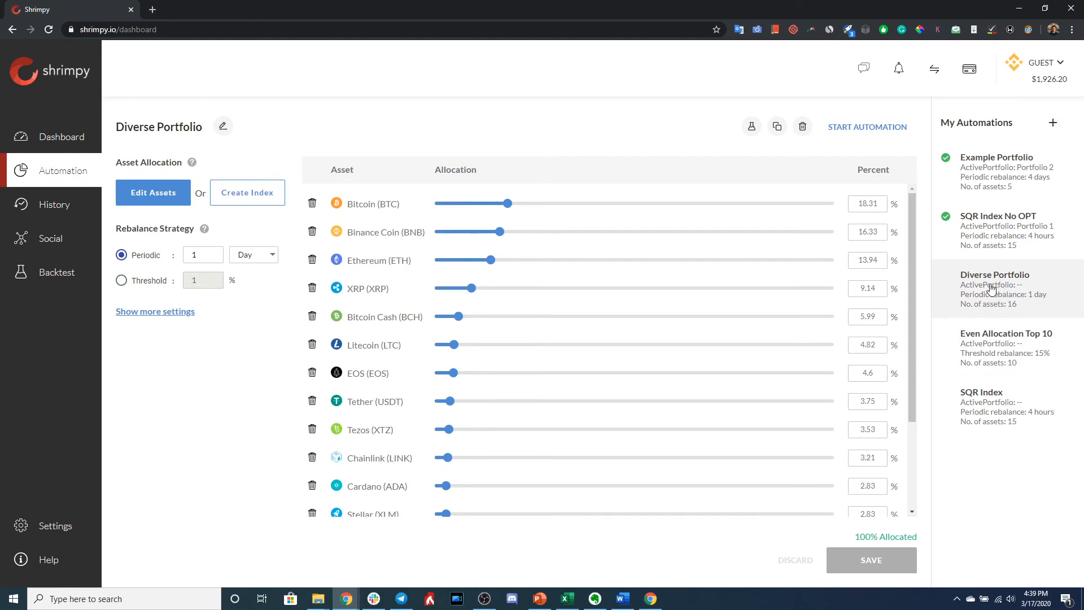
{"action": "left_click", "coordinate": [866, 126]}
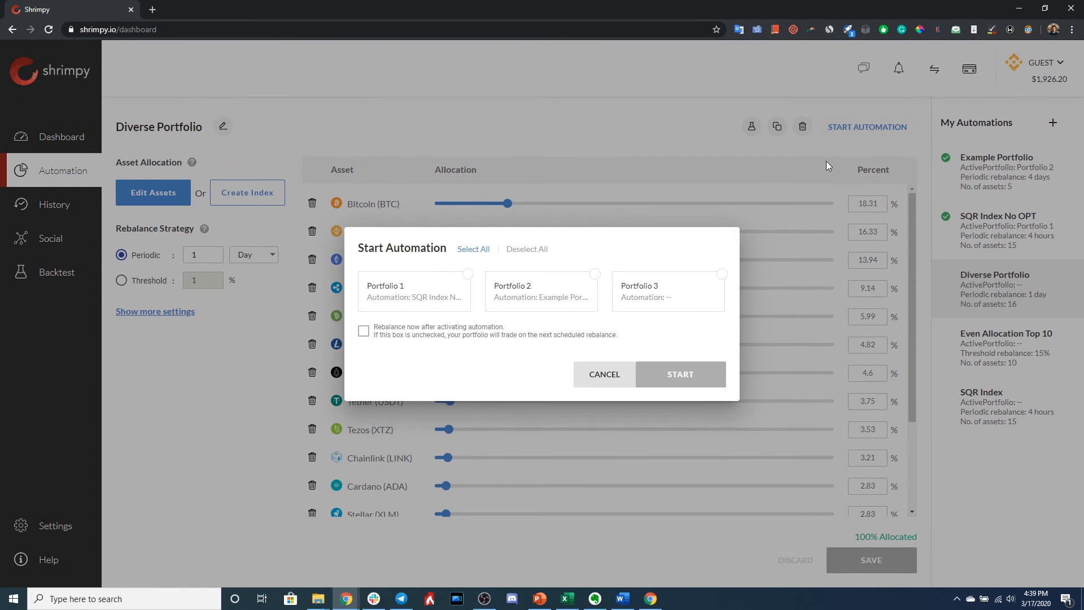
Toggle Portfolio 2 and Portfolio 1, cancel without starting, and return to SQR Index No OPT
{"action": "left_click", "coordinate": [541, 290]}
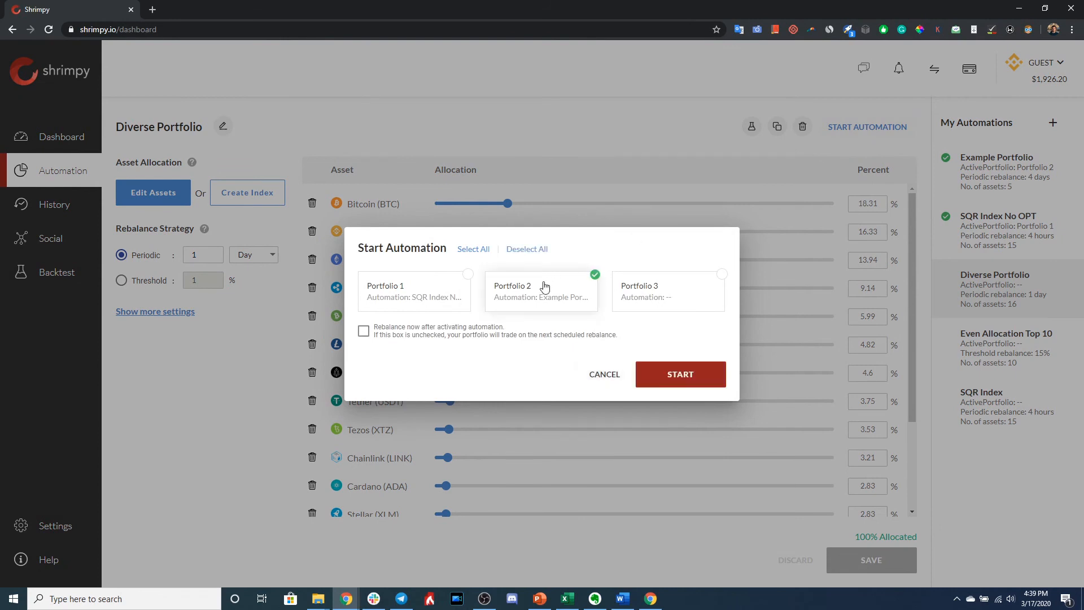
{"action": "left_click", "coordinate": [413, 290]}
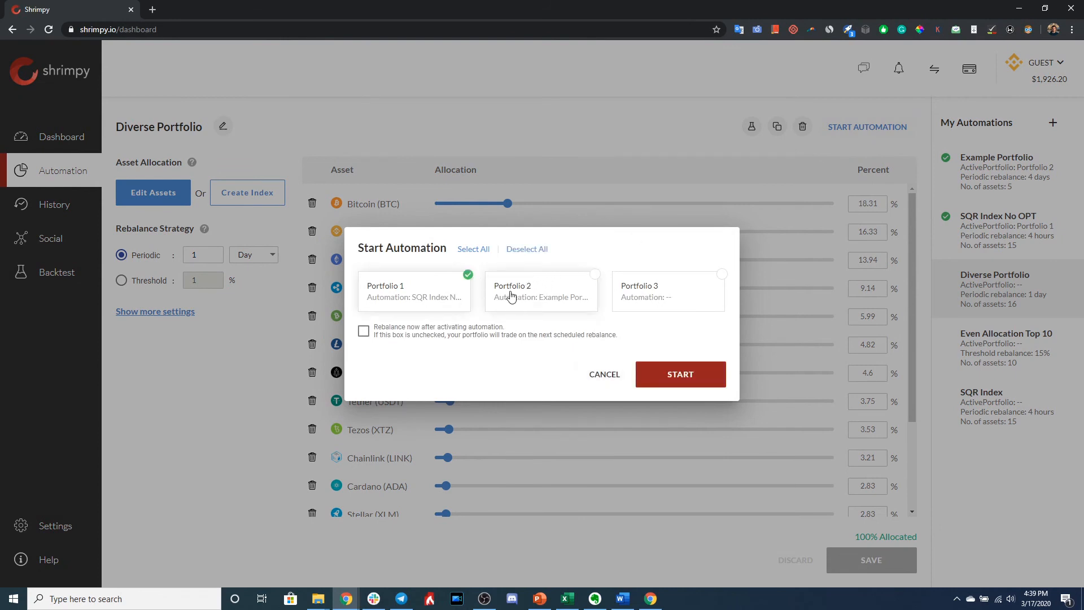
{"action": "left_click", "coordinate": [542, 291]}
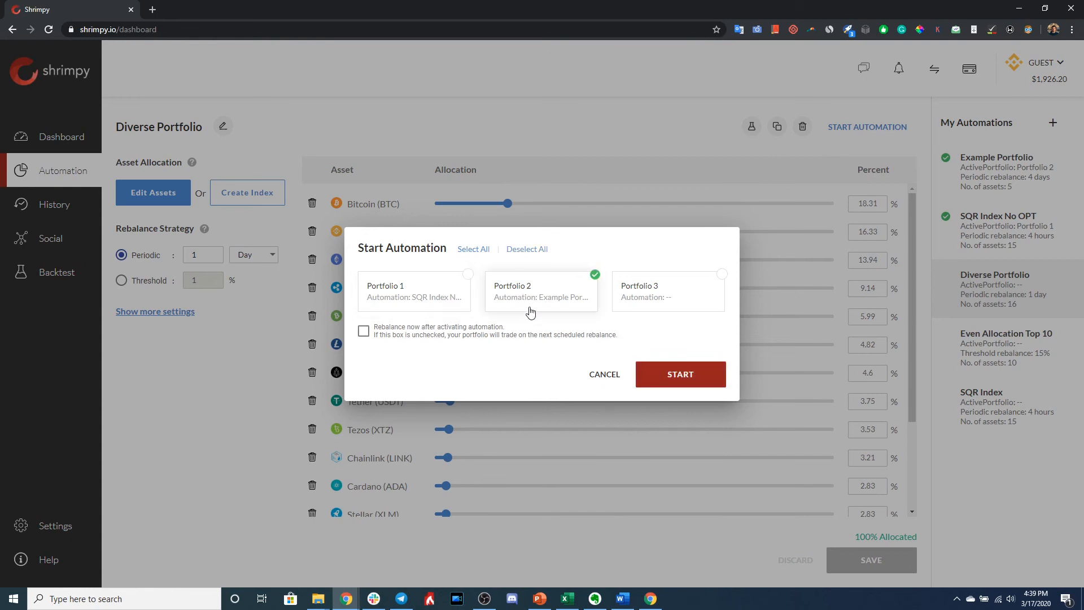
{"action": "mouse_move", "coordinate": [540, 324]}
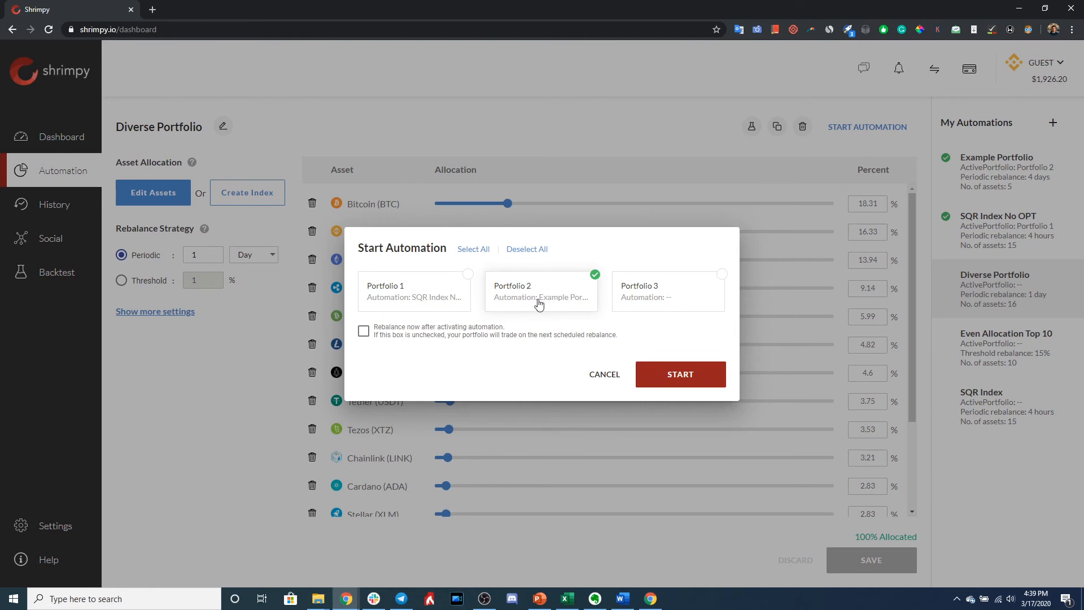
{"action": "mouse_move", "coordinate": [564, 297]}
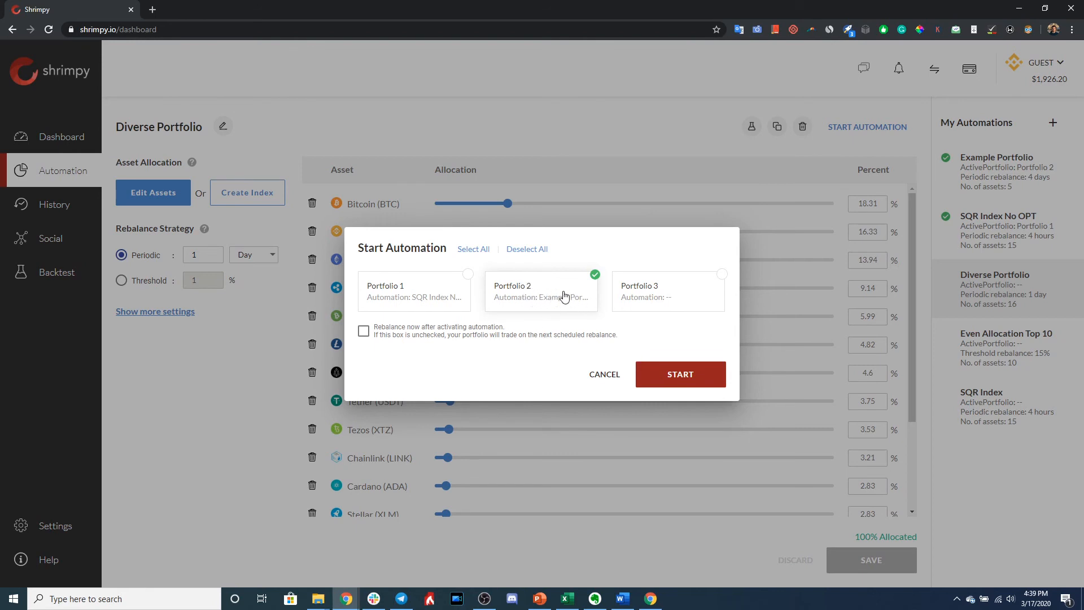
{"action": "mouse_move", "coordinate": [549, 278]}
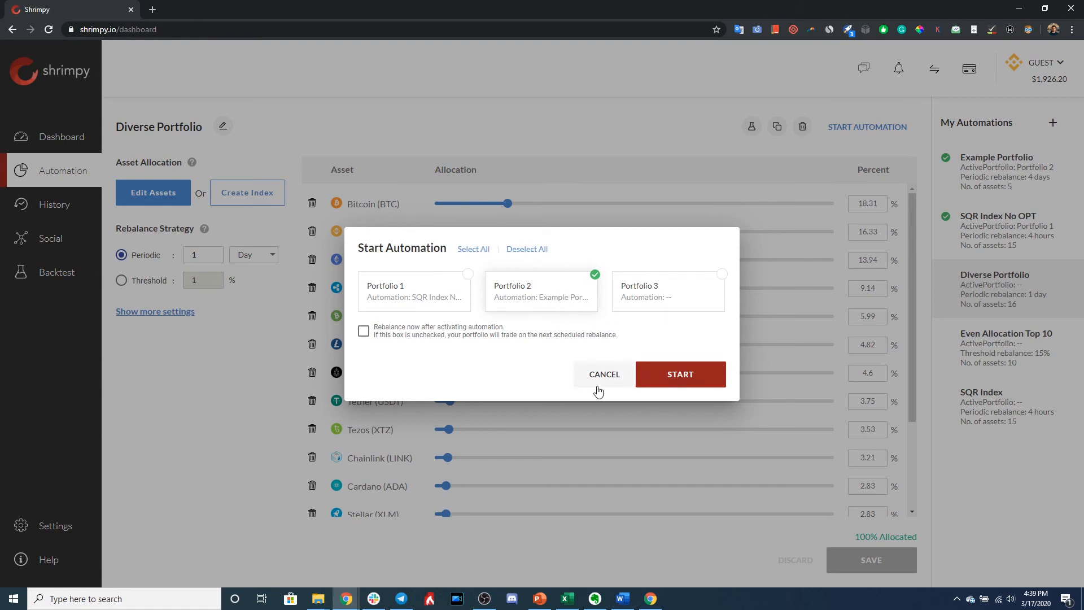
{"action": "left_click", "coordinate": [603, 373]}
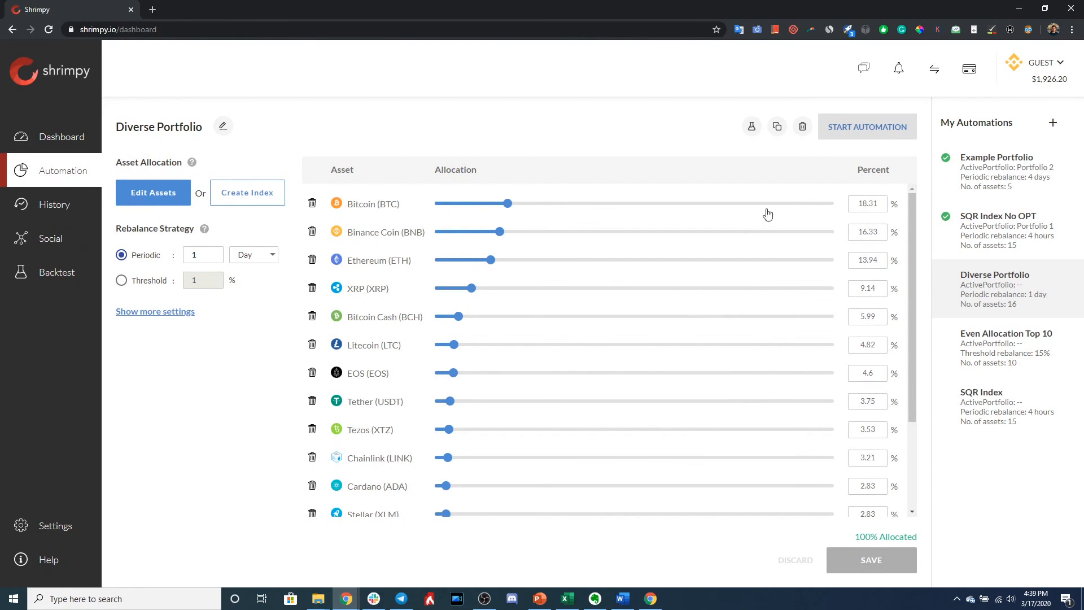
{"action": "left_click", "coordinate": [998, 215]}
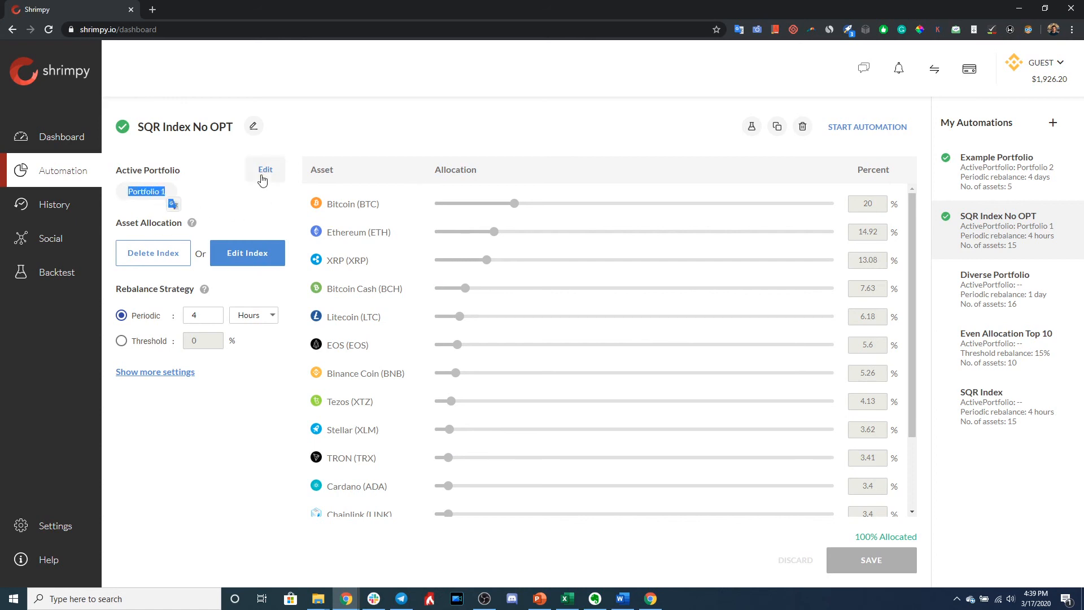
Tick Portfolio 2 for SQR Index No OPT, then cancel so it stays on Portfolio 1
{"action": "left_click", "coordinate": [867, 126]}
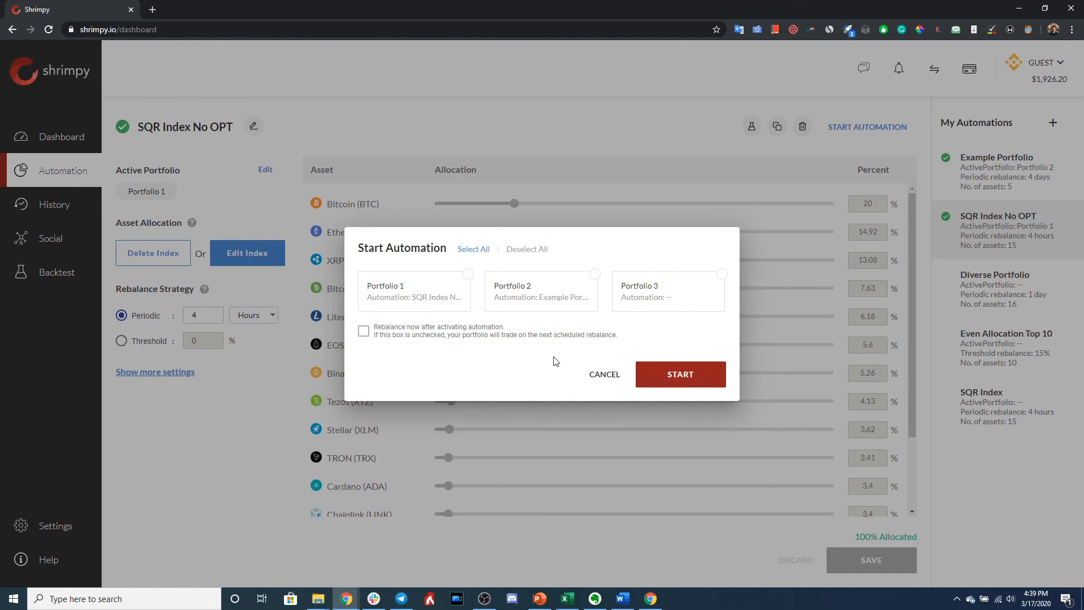
{"action": "mouse_move", "coordinate": [535, 355]}
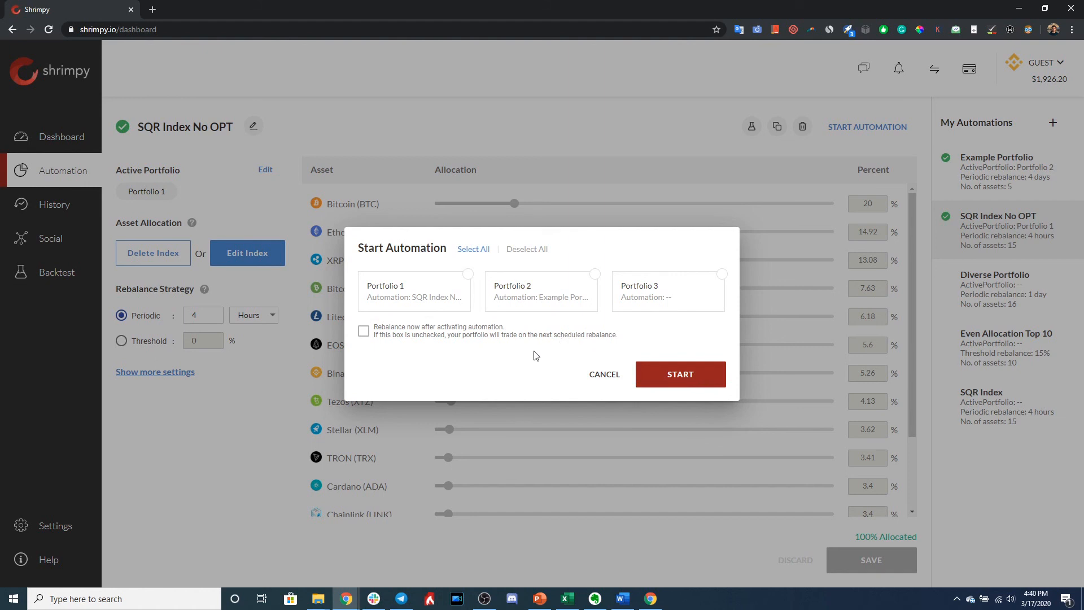
{"action": "mouse_move", "coordinate": [534, 337]}
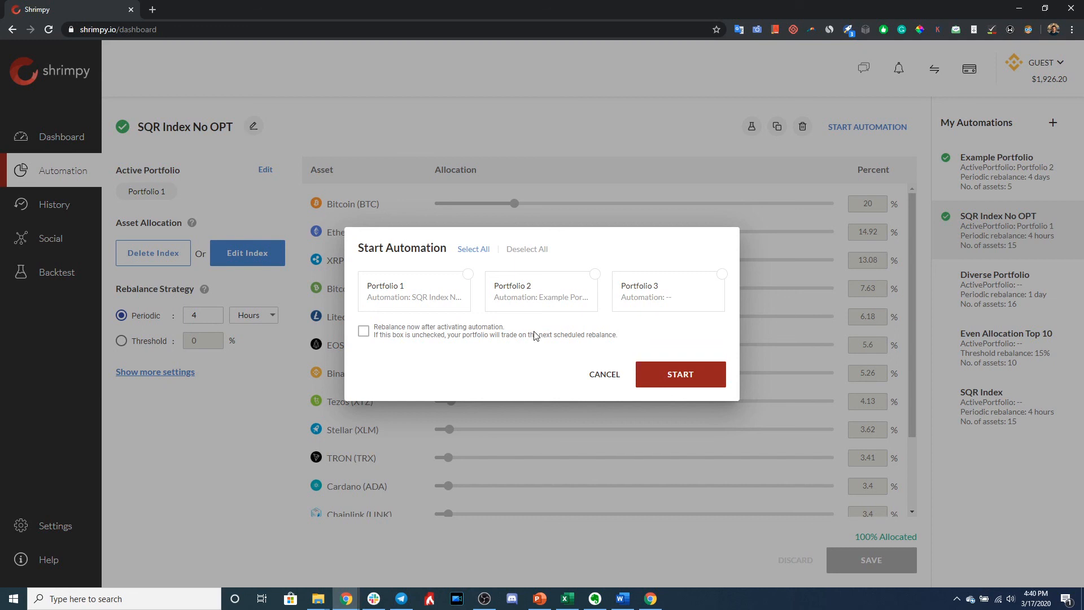
{"action": "left_click", "coordinate": [414, 291]}
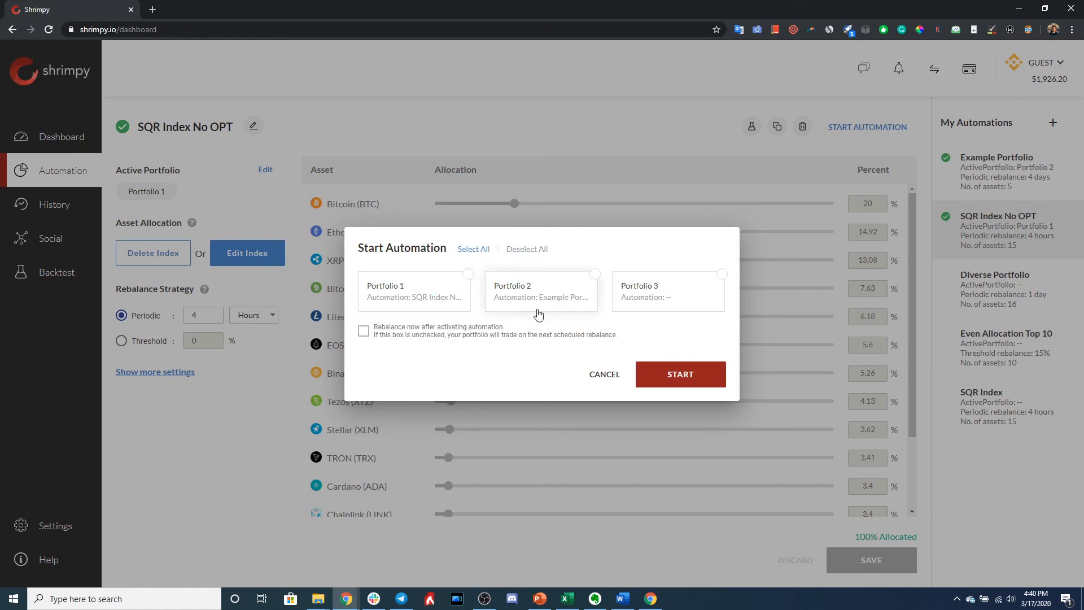
{"action": "left_click", "coordinate": [542, 290]}
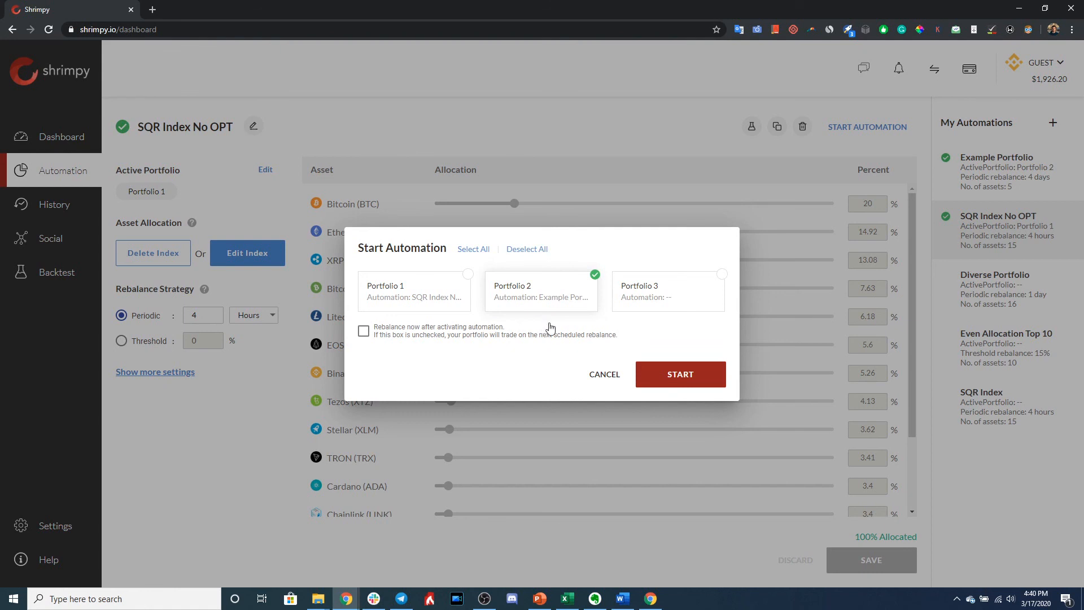
{"action": "mouse_move", "coordinate": [541, 310]}
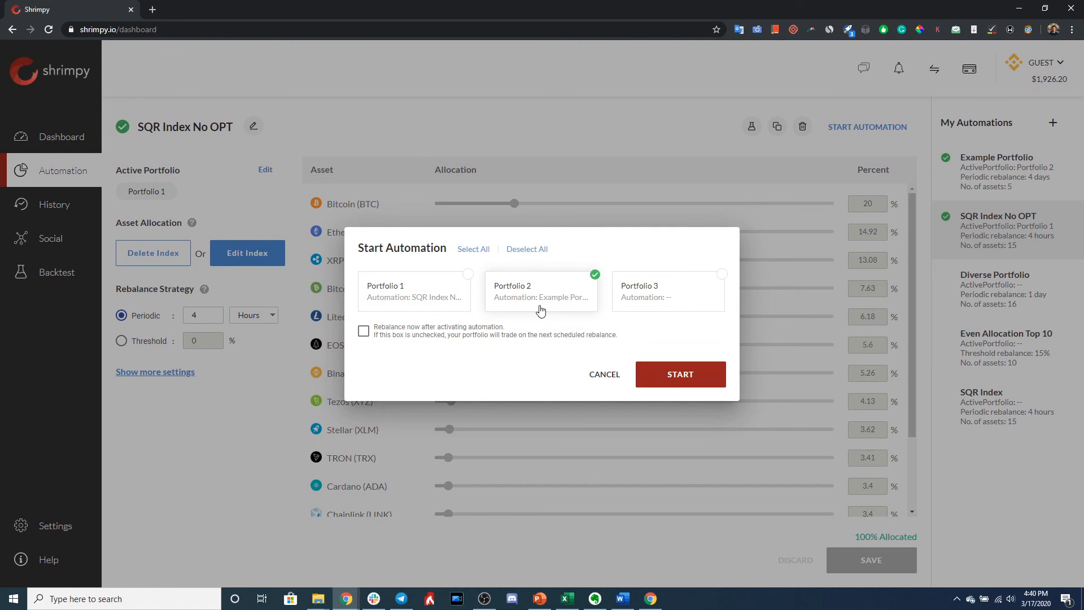
{"action": "mouse_move", "coordinate": [591, 346]}
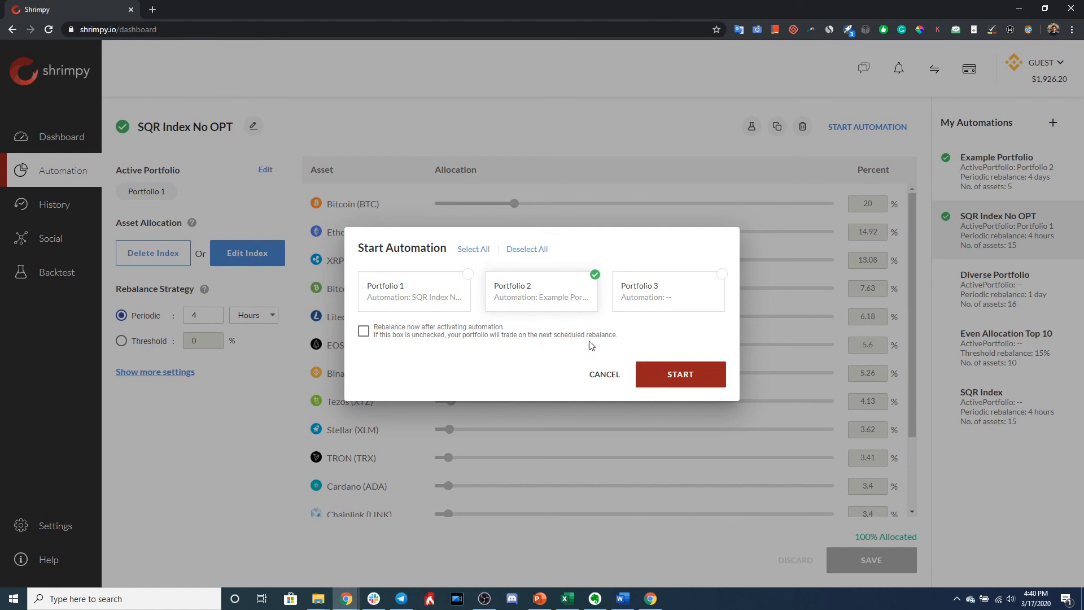
{"action": "left_click", "coordinate": [603, 374]}
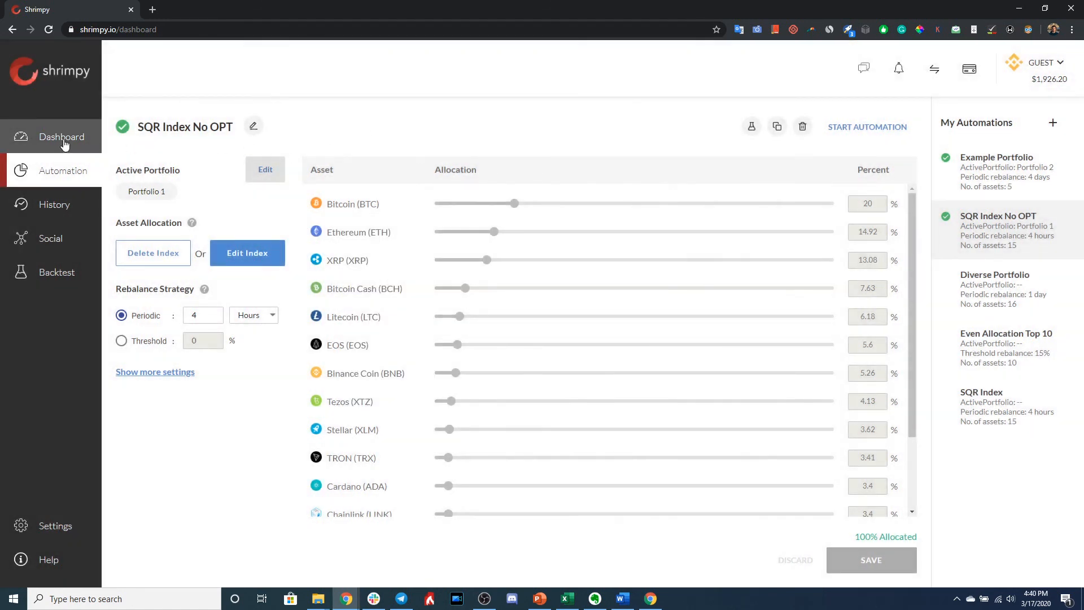
Scroll the dashboard through Portfolio 1's coin holdings and the Portfolio 2 and 3 totals
{"action": "left_click", "coordinate": [62, 136]}
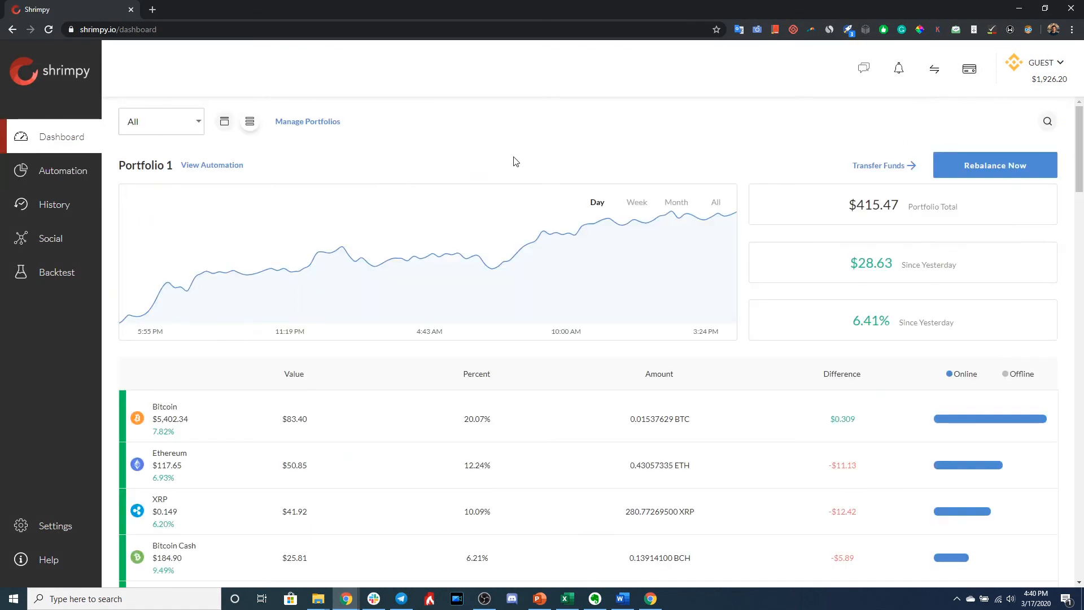
{"action": "scroll", "scroll_direction": "down", "scroll_amount": 3}
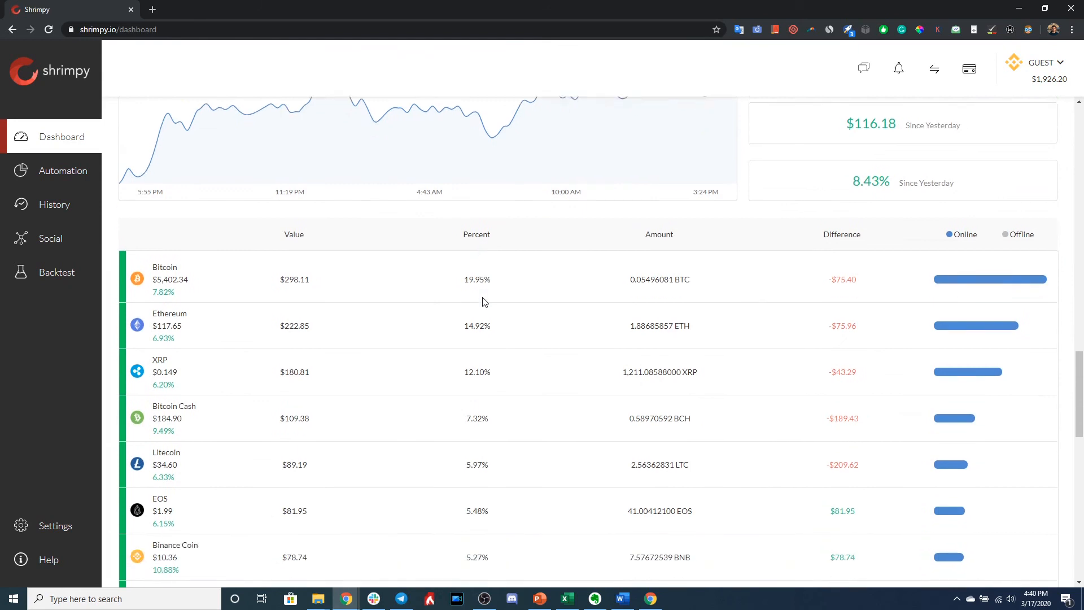
{"action": "scroll", "scroll_direction": "down", "scroll_amount": 3}
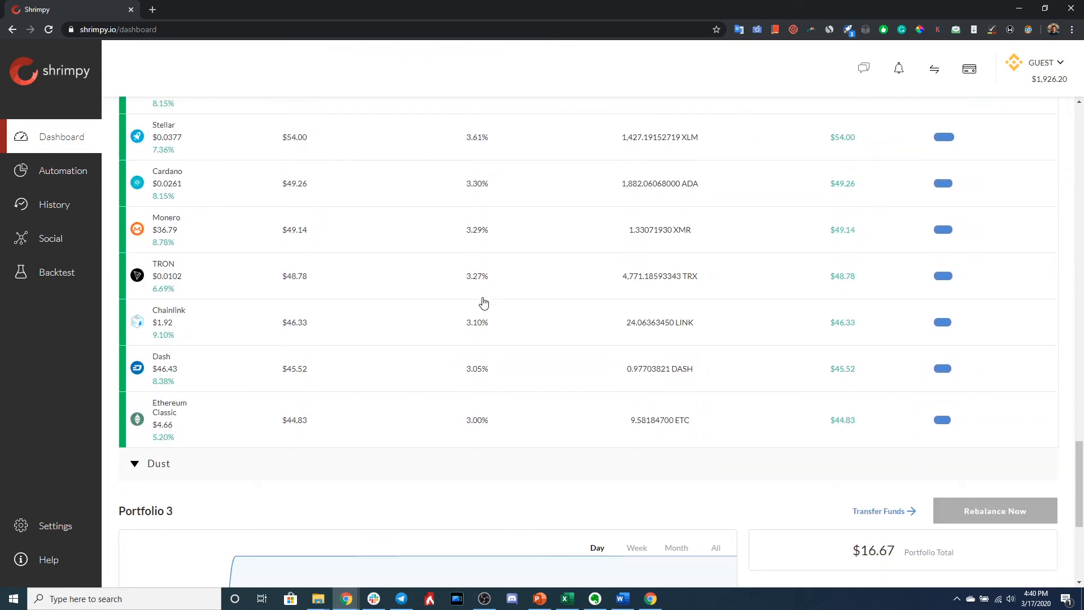
{"action": "scroll", "scroll_direction": "down", "scroll_amount": 3}
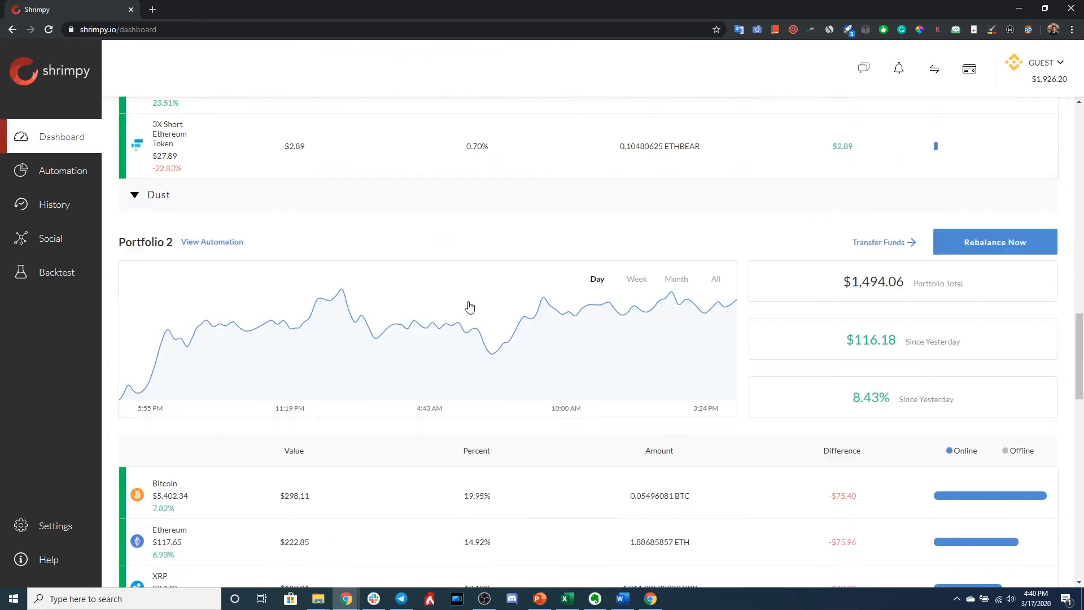
{"action": "scroll", "scroll_direction": "down", "scroll_amount": 3}
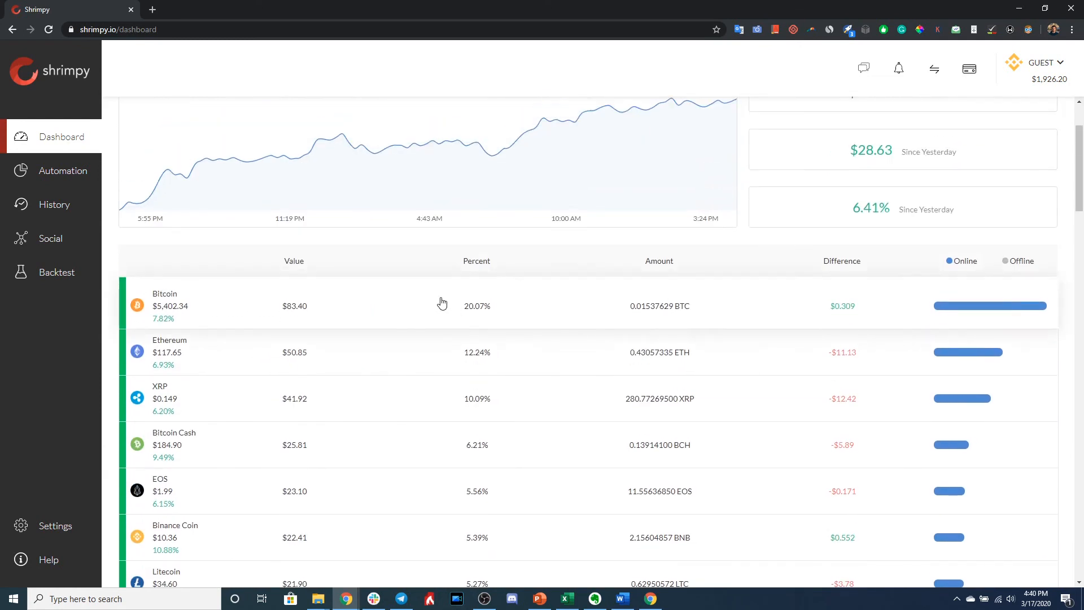